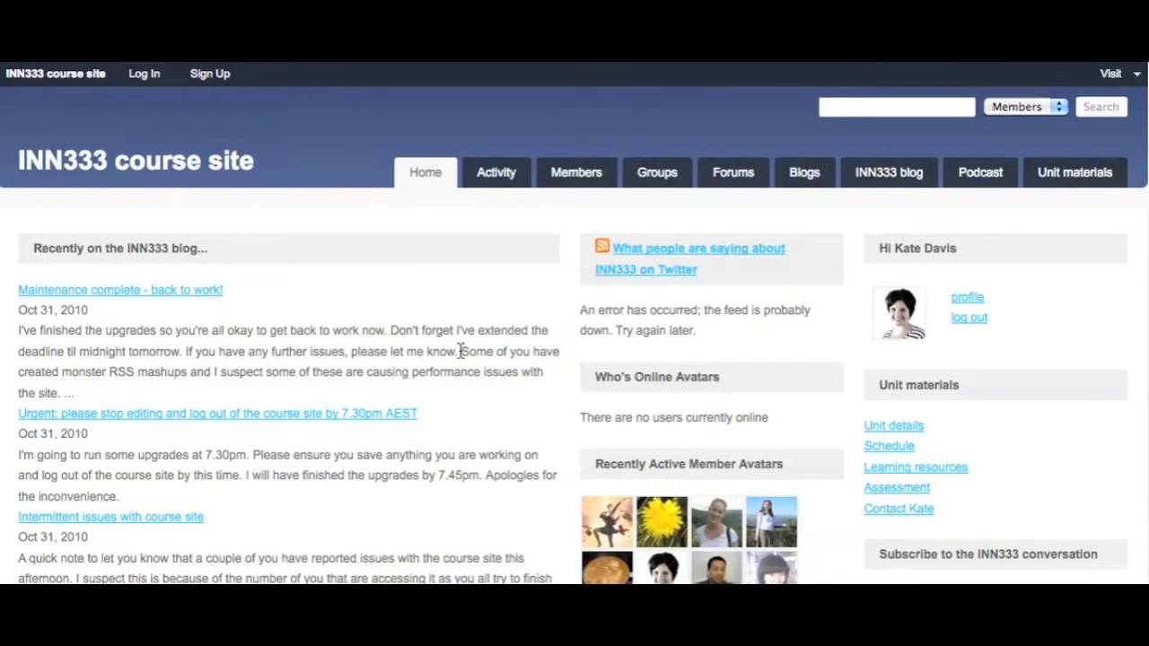
mouse_move(490, 422)
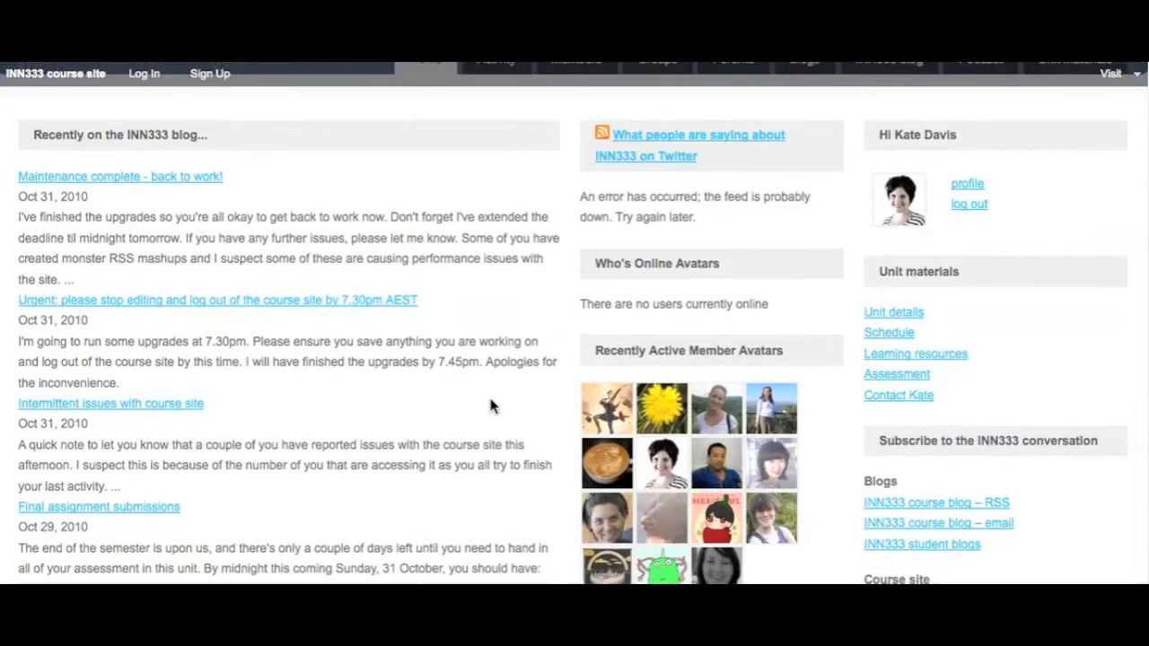
Step: Browse the Activity stream of members' blog posts and comments, then open the Members Directory
scroll("down", 3)
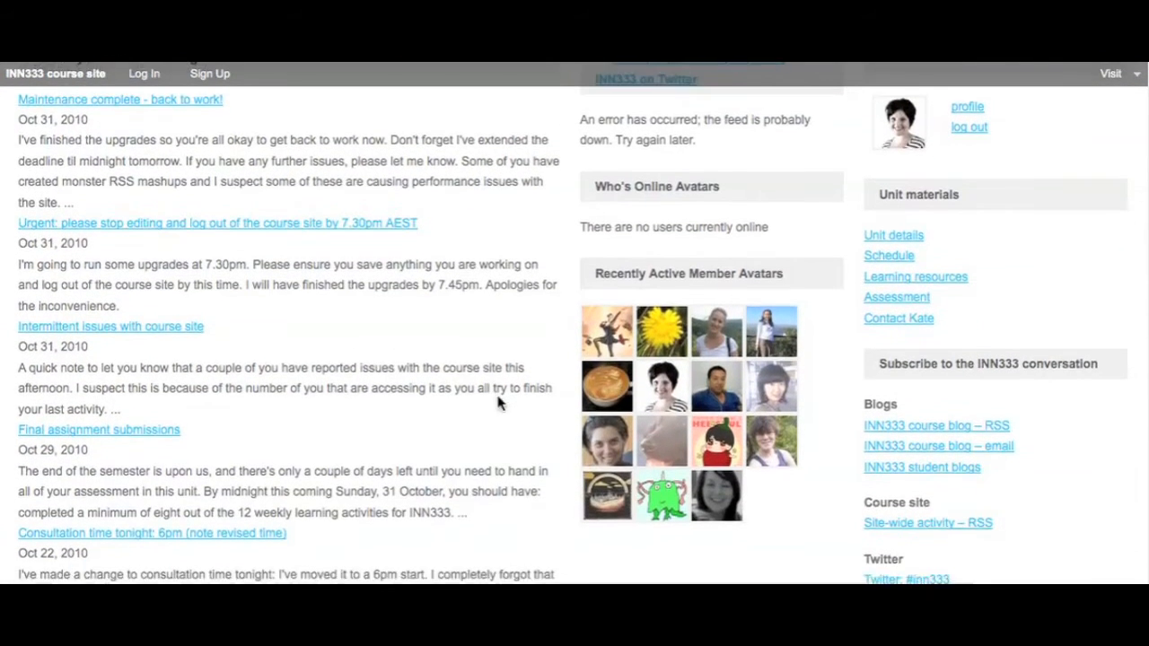
scroll("down", 3)
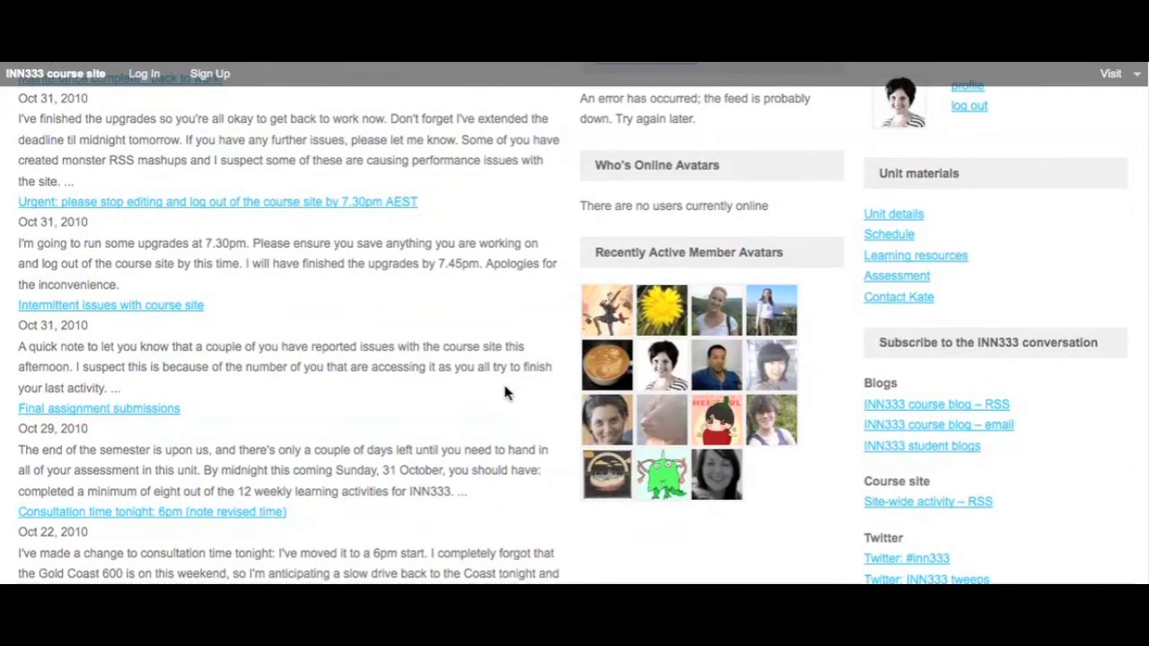
scroll("down", 3)
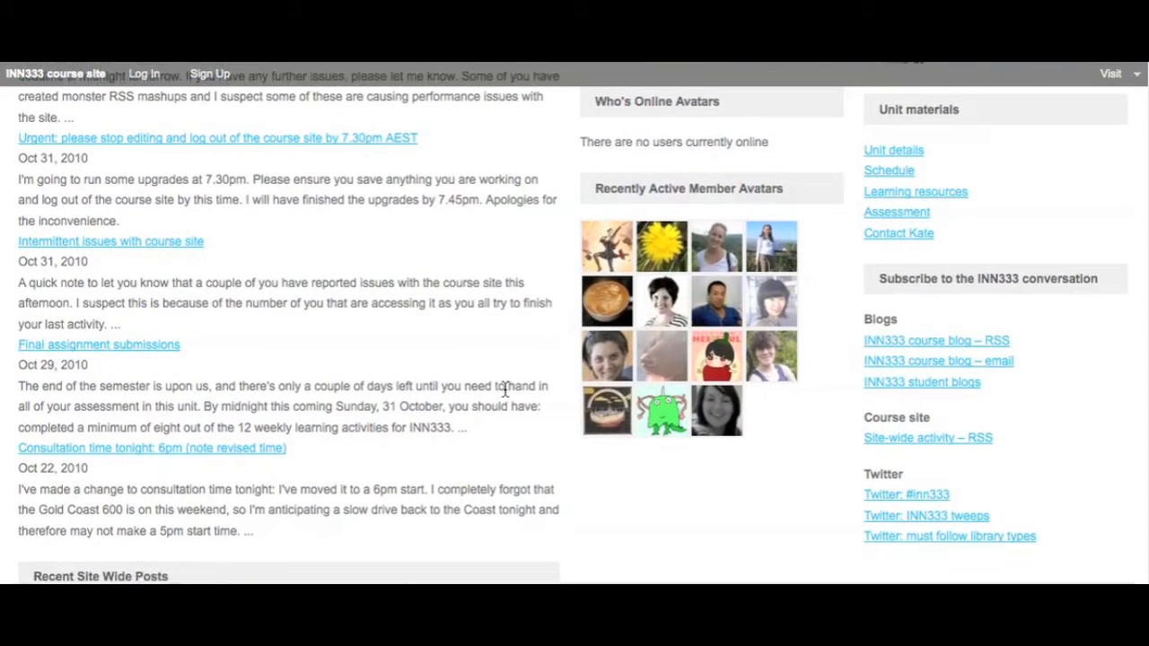
scroll("down", 3)
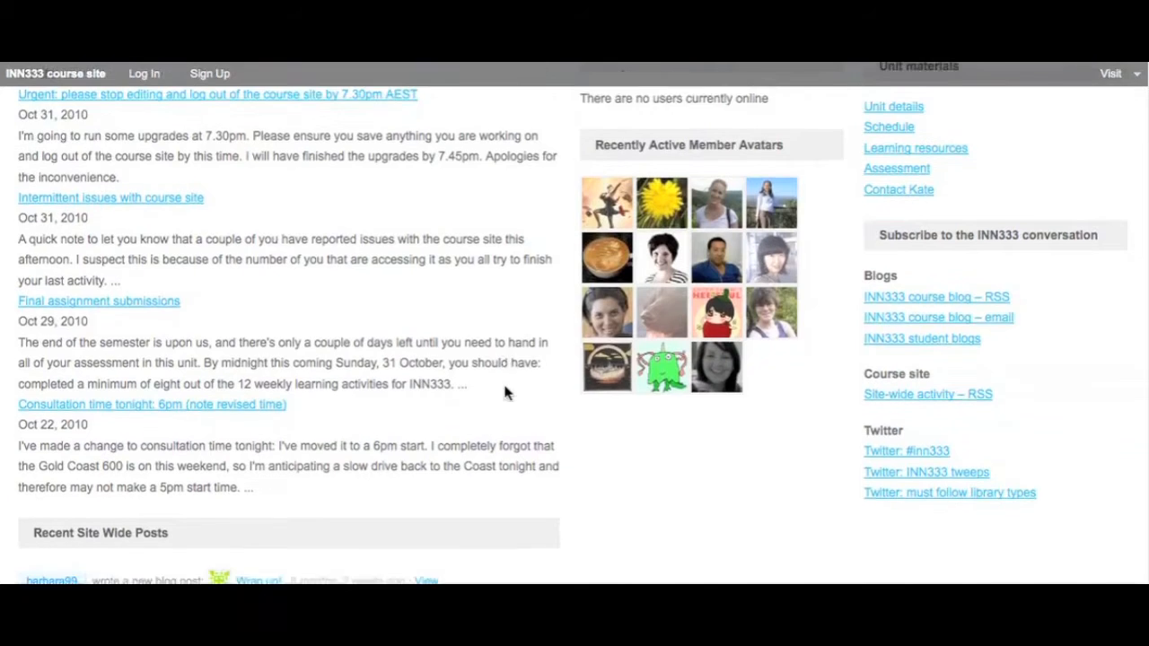
scroll("down", 3)
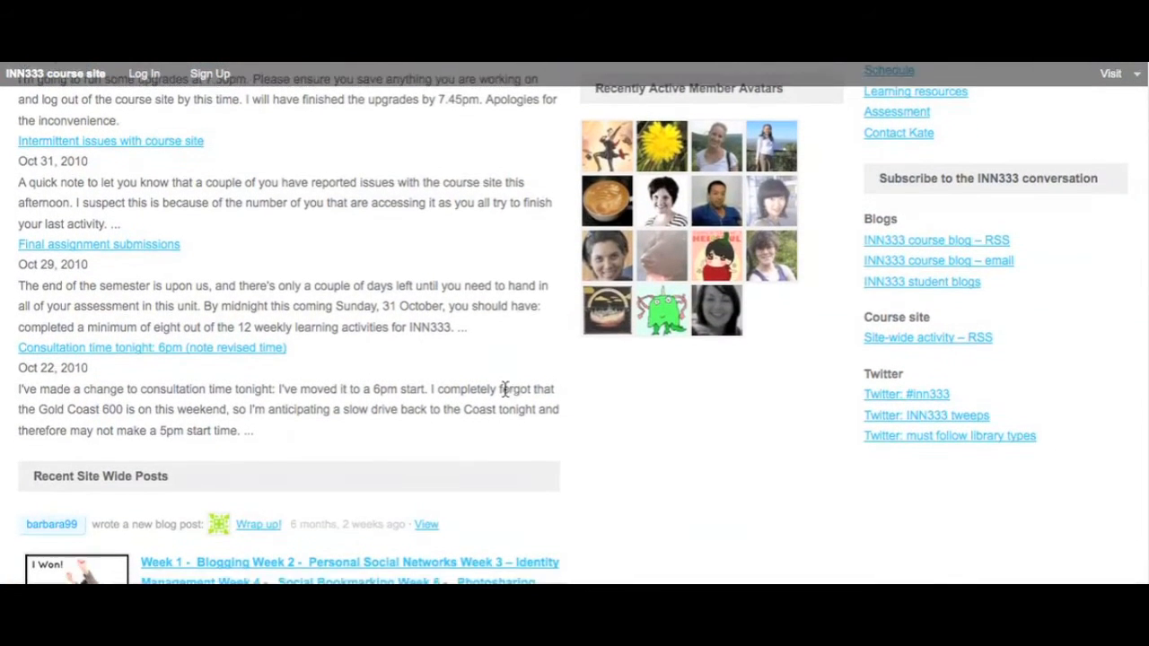
scroll("down", 3)
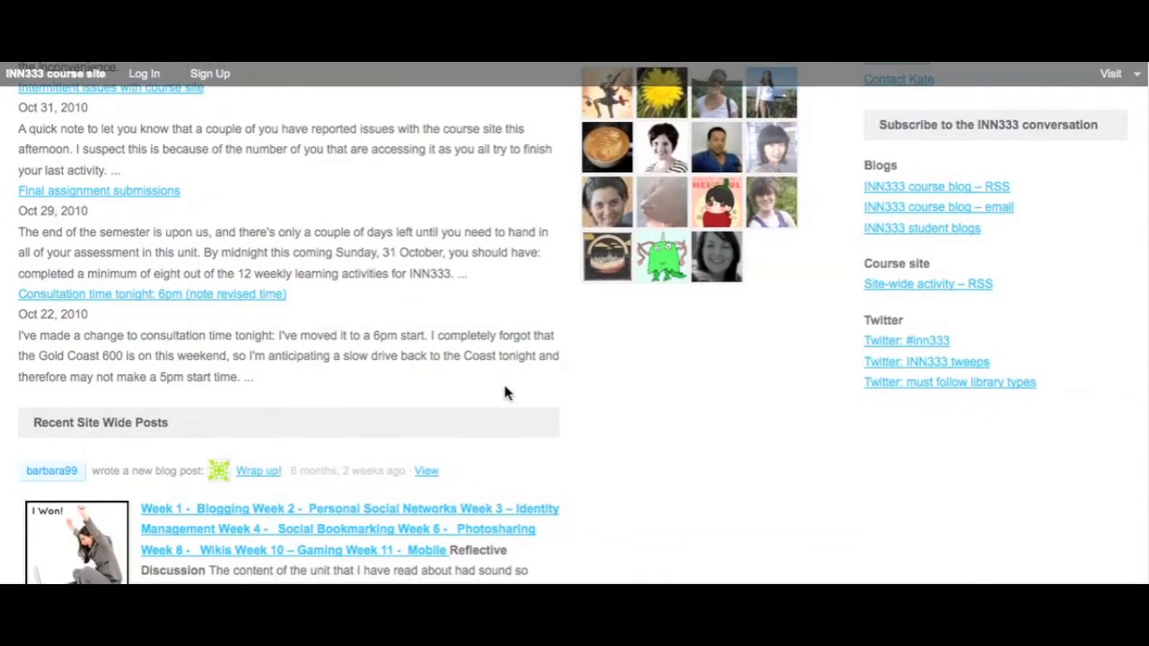
scroll("down", 3)
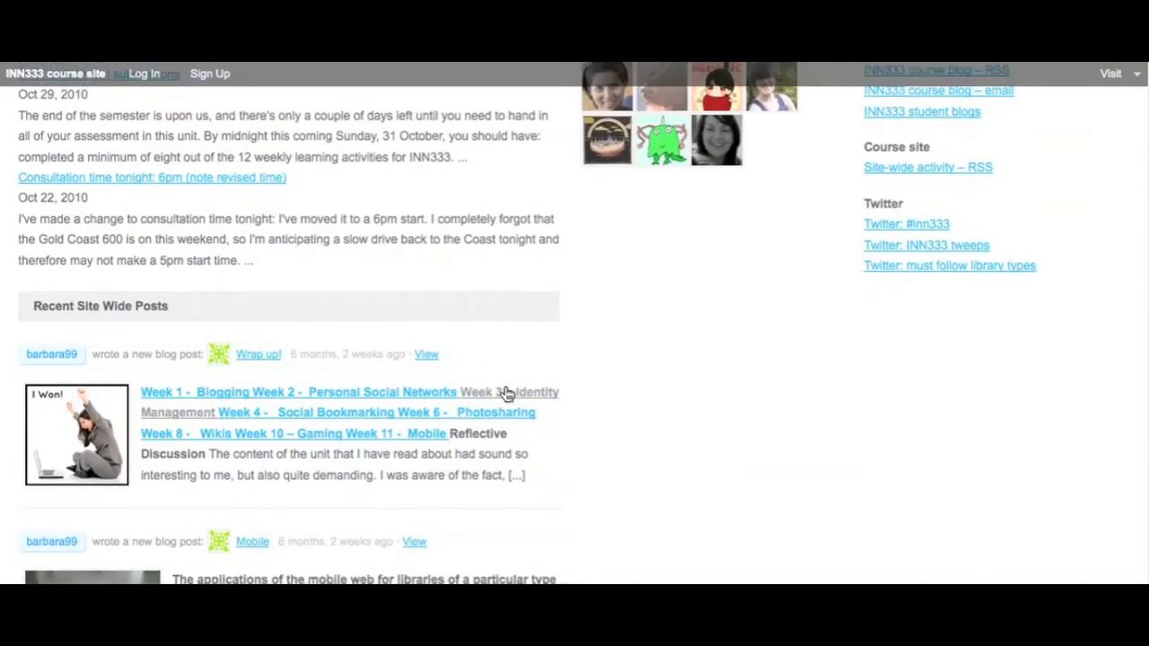
scroll("down", 3)
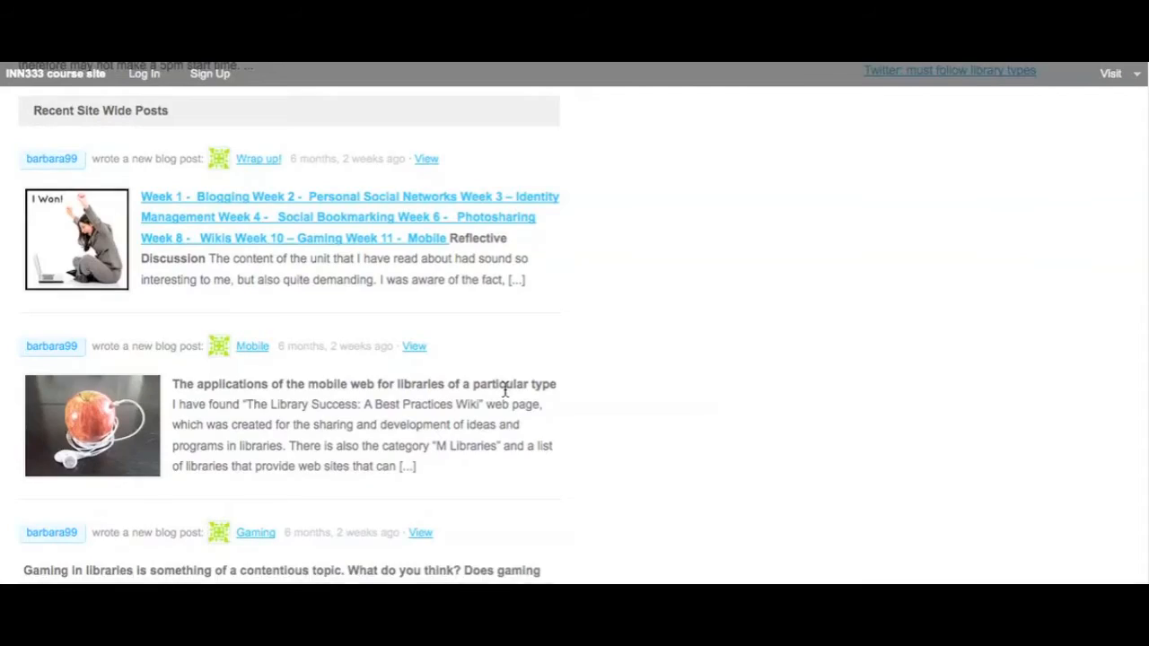
scroll("up", 3)
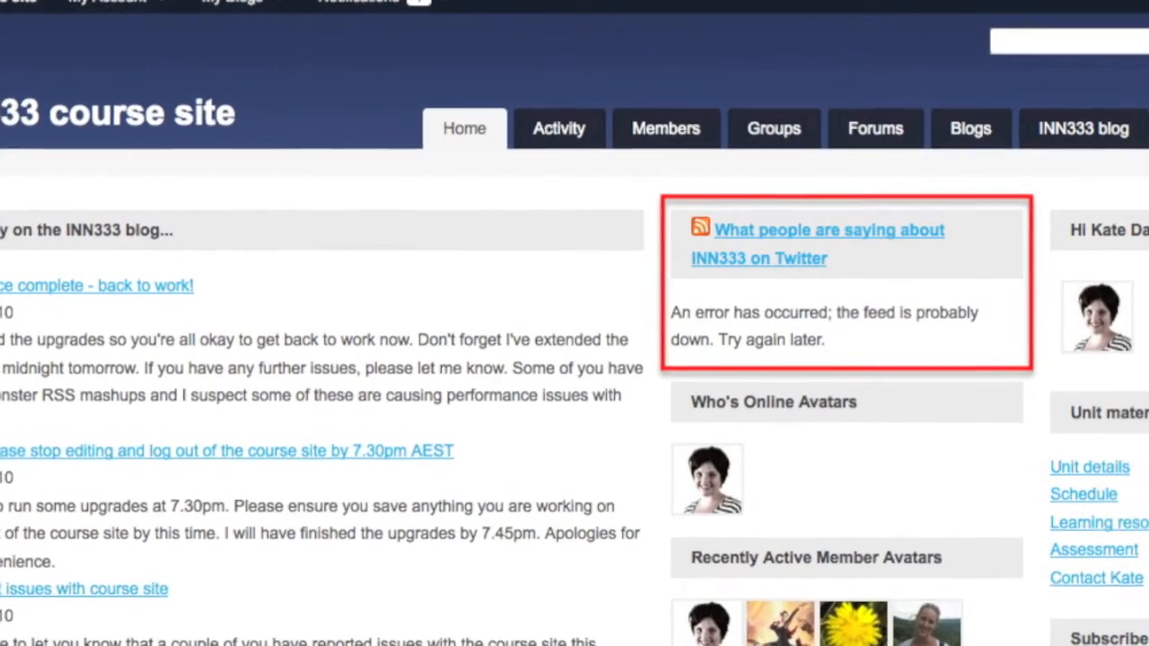
scroll("down", 3)
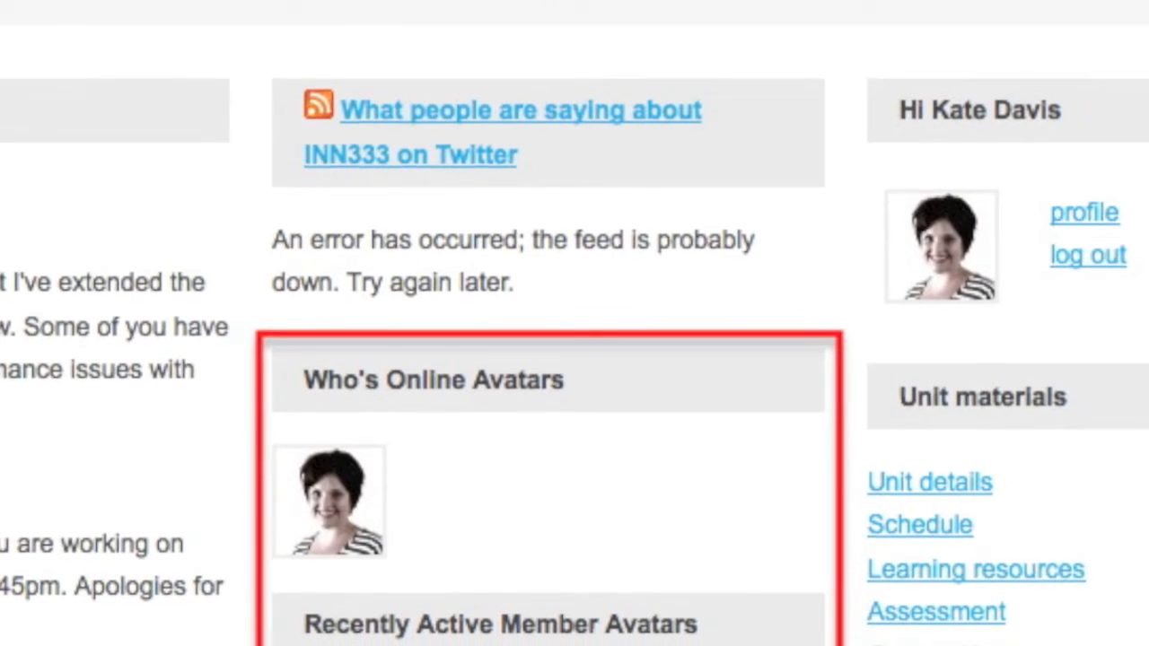
scroll("down", 3)
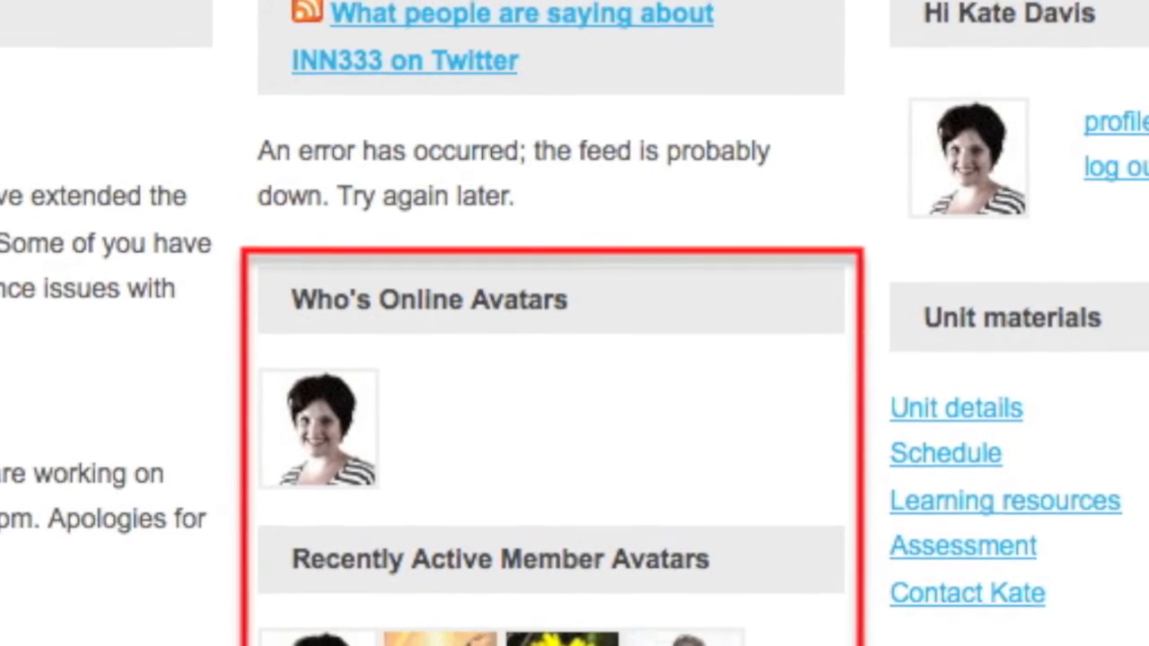
scroll("down", 3)
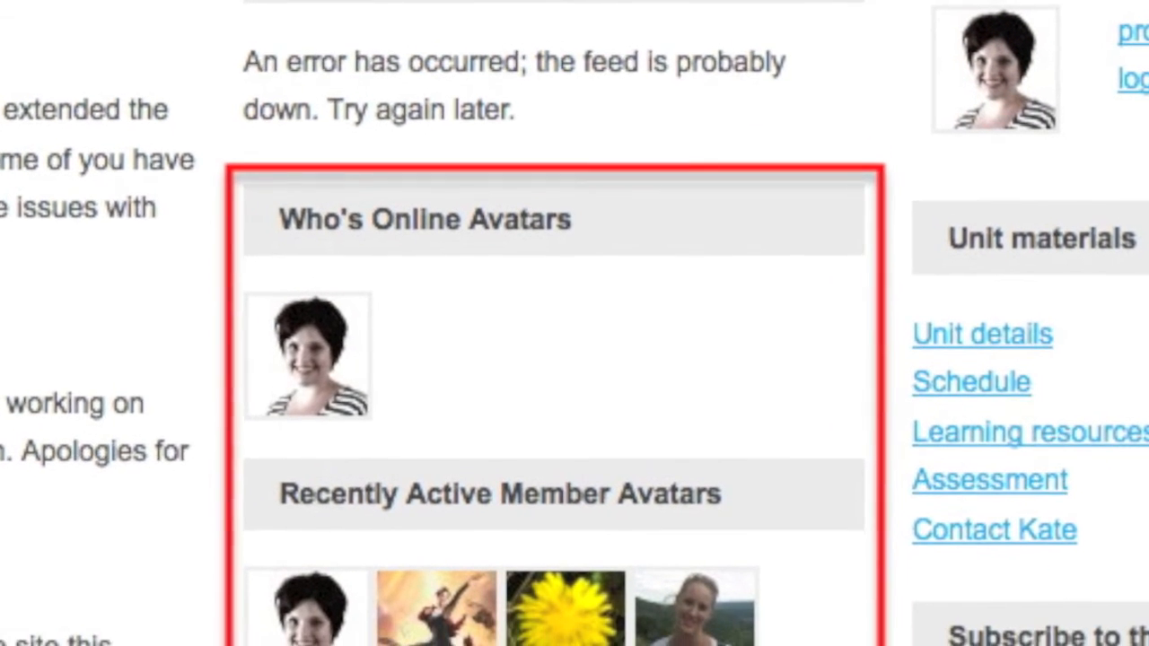
scroll("down", 3)
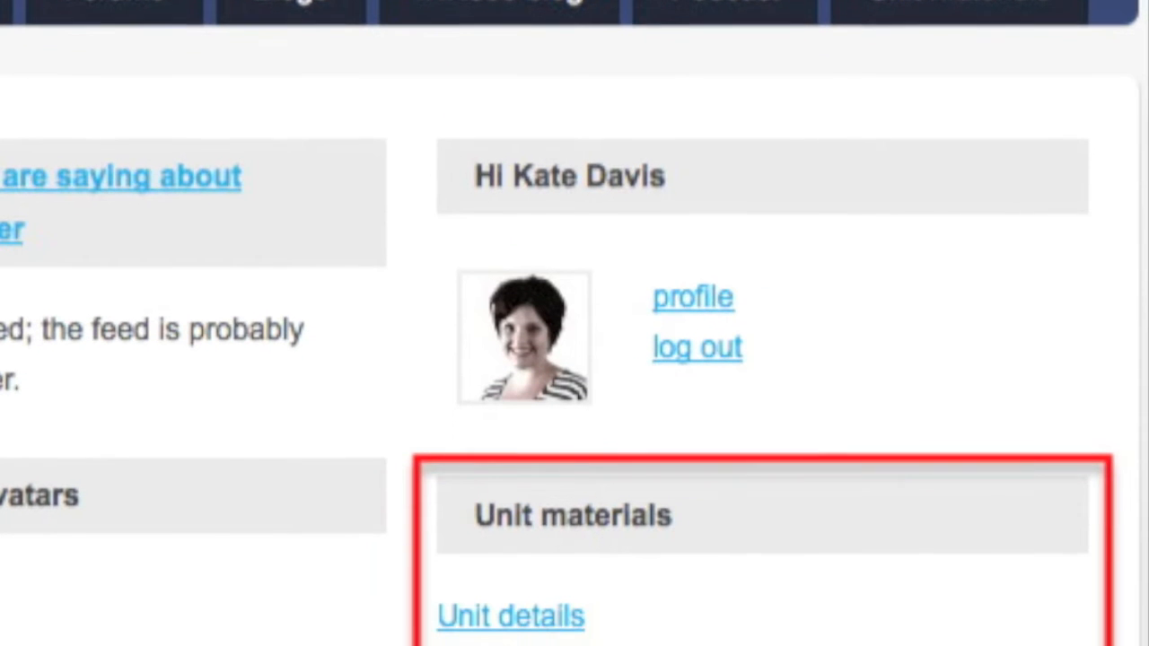
scroll("down", 3)
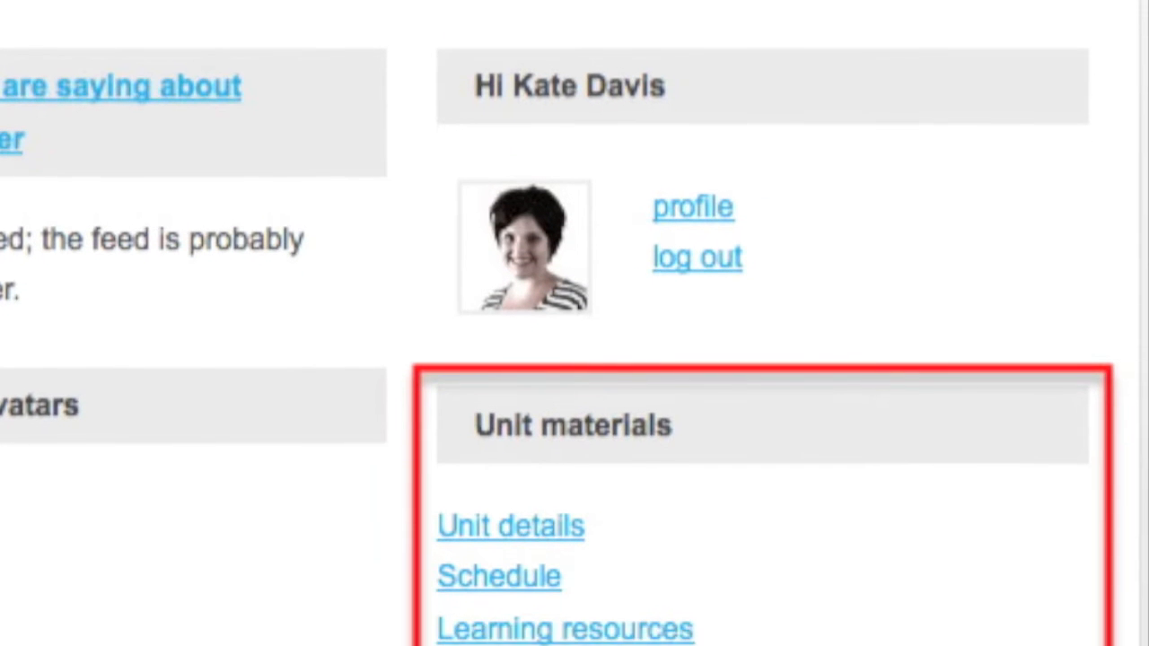
scroll("down", 3)
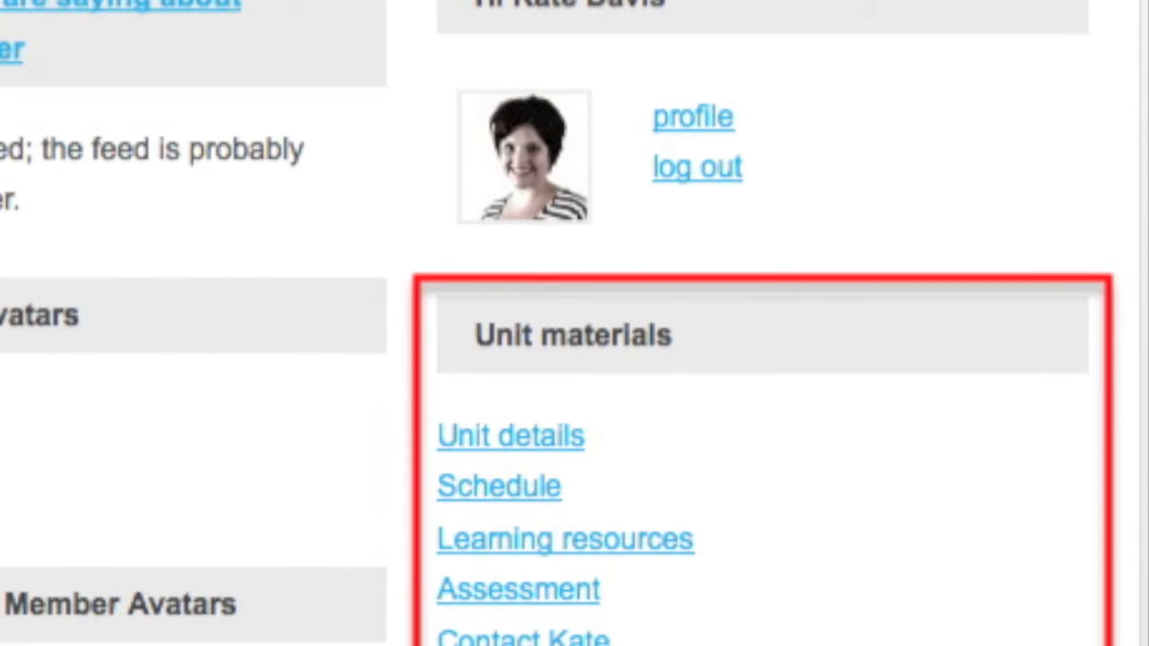
scroll("down", 3)
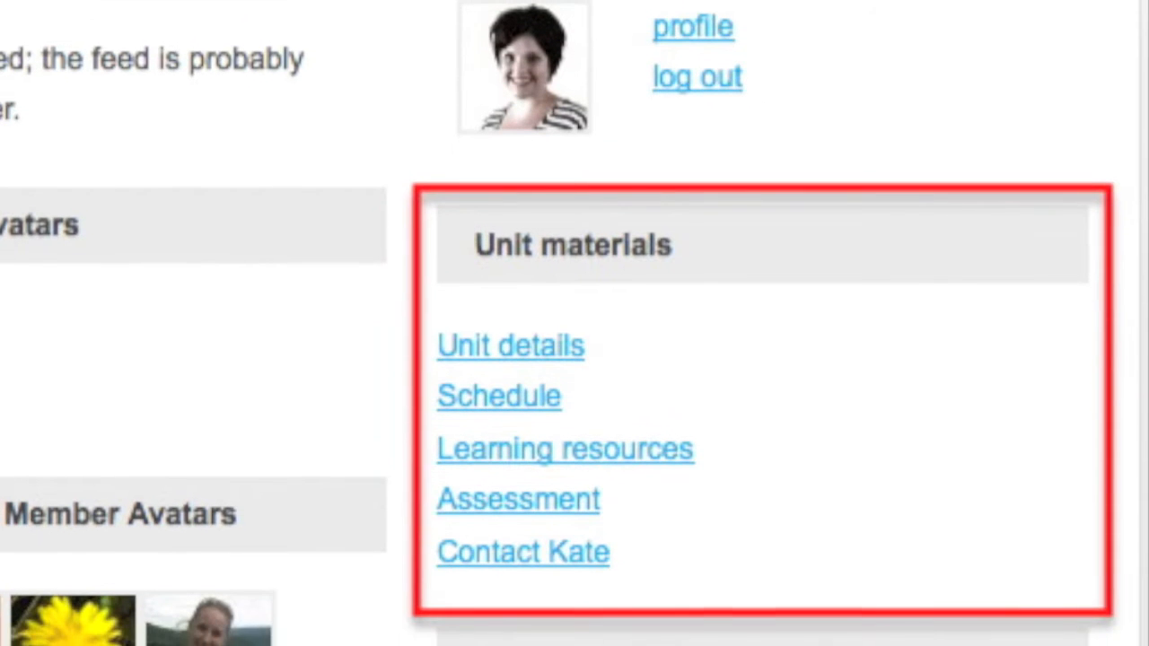
scroll("down", 3)
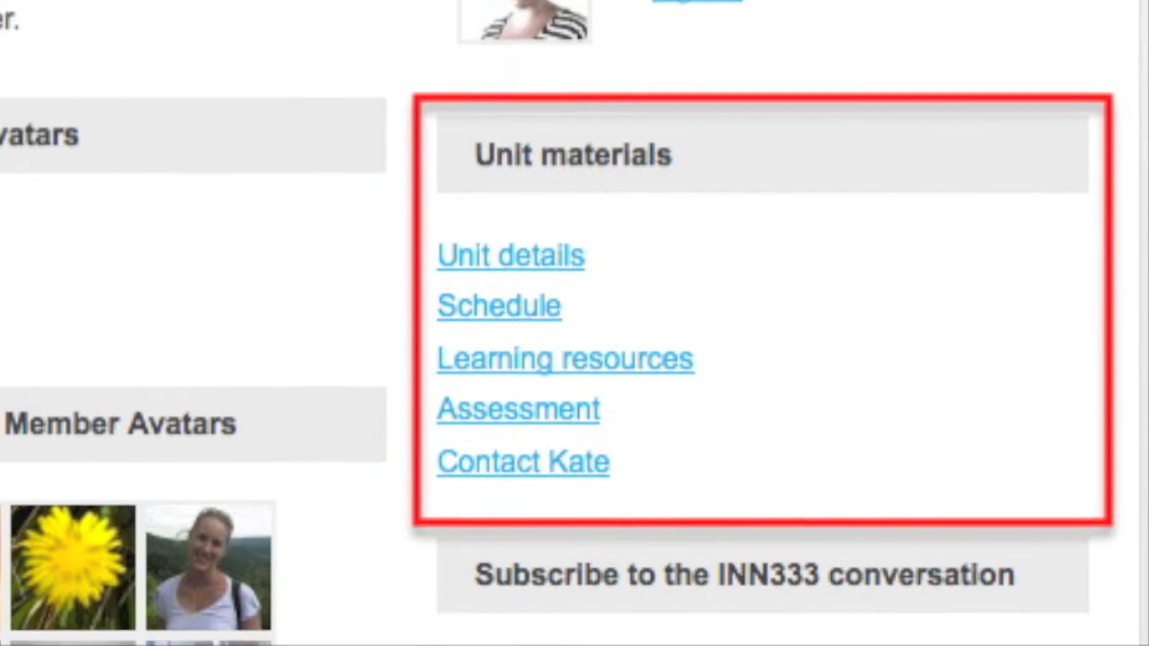
scroll("down", 3)
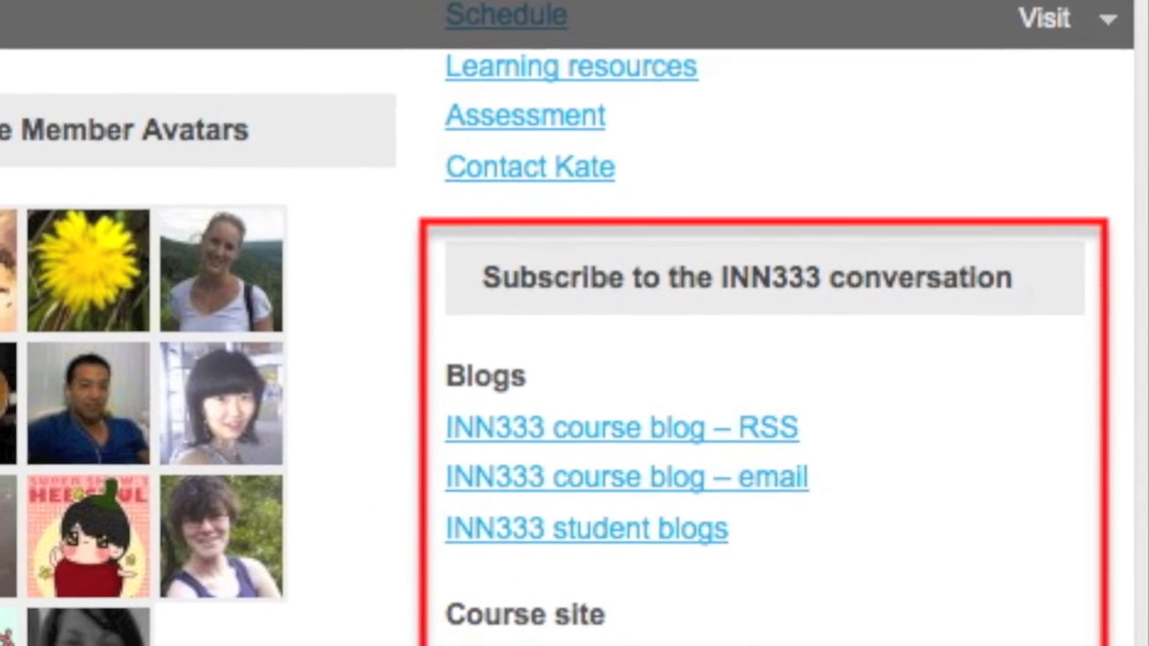
scroll("down", 3)
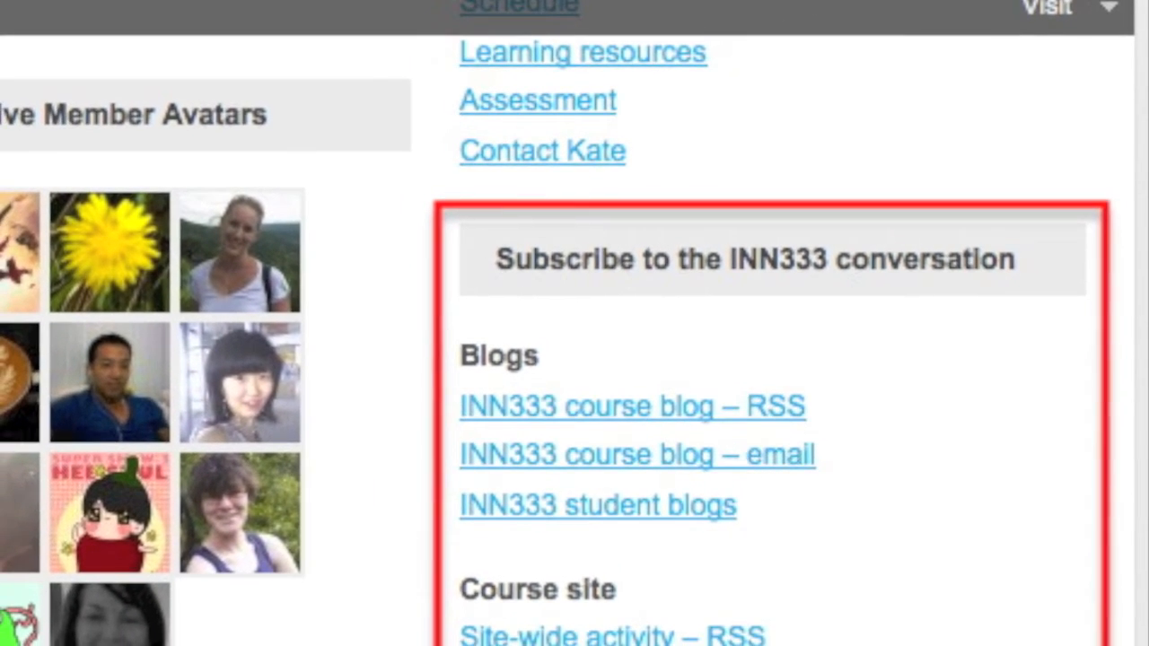
scroll("down", 3)
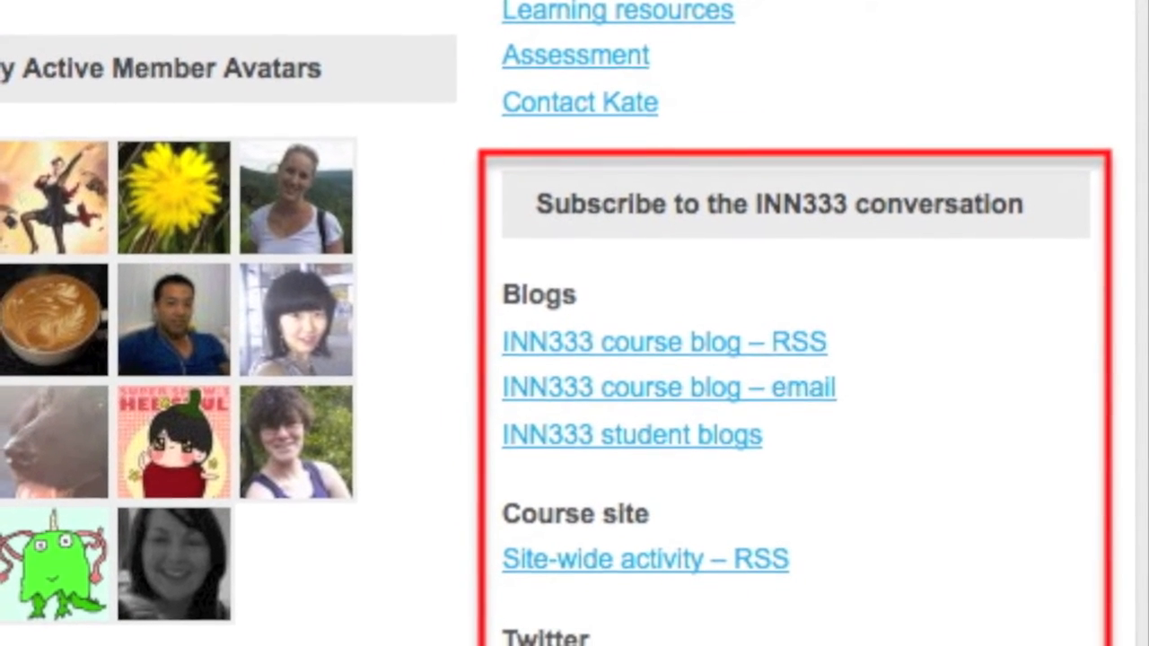
scroll("down", 3)
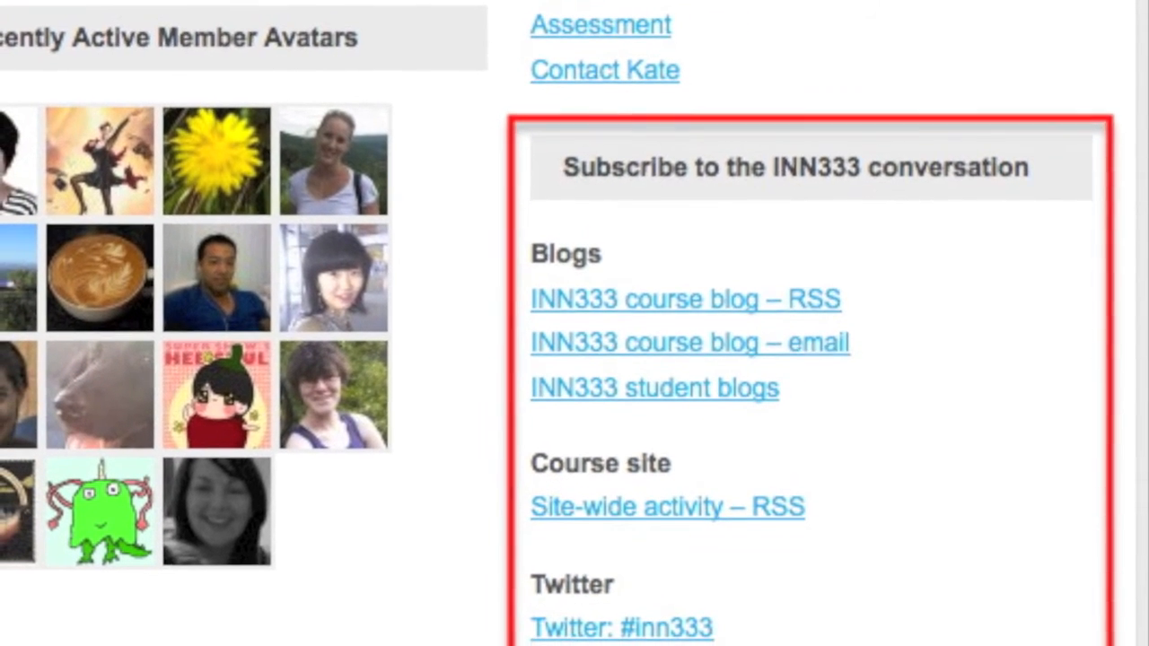
scroll("down", 3)
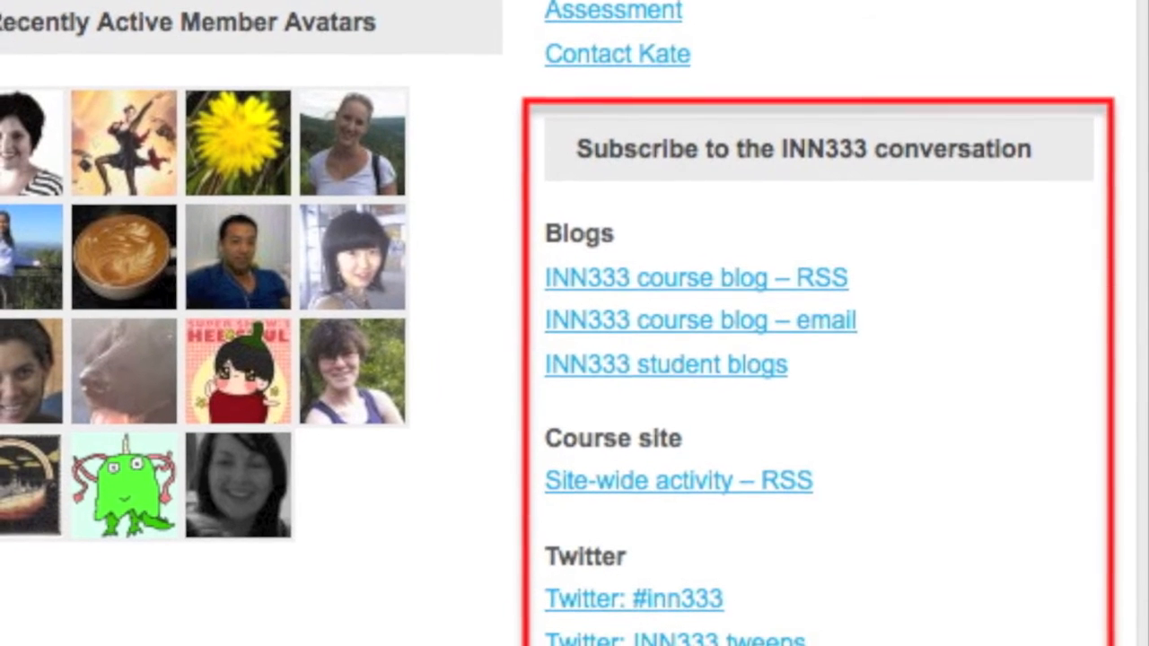
scroll("down", 3)
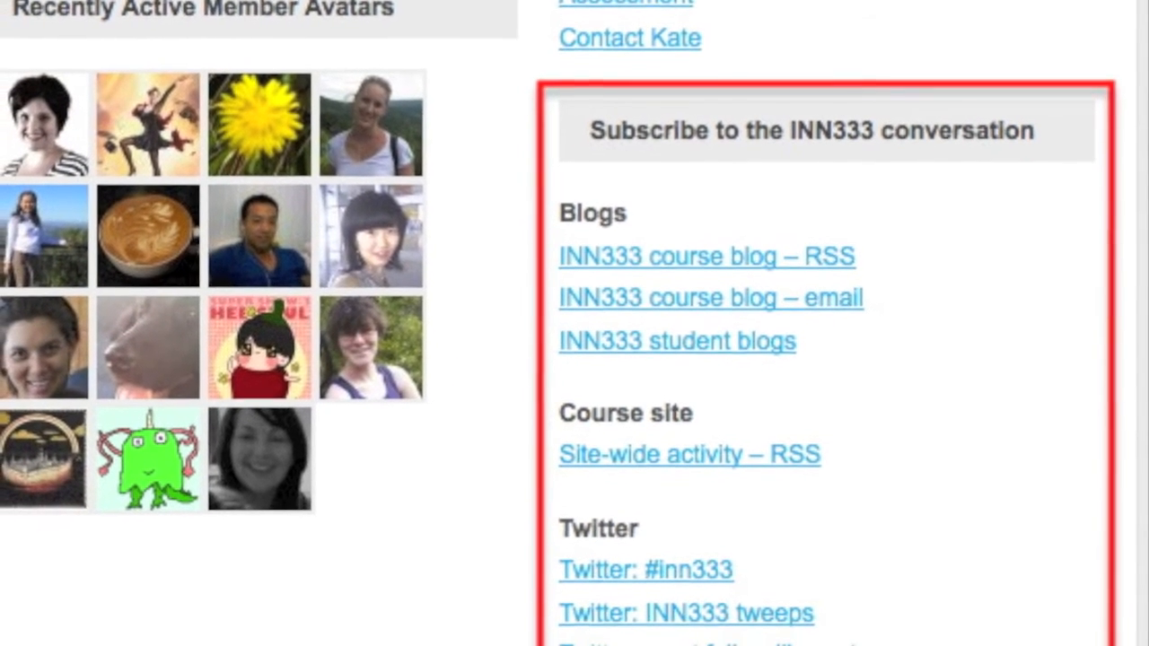
scroll("down", 3)
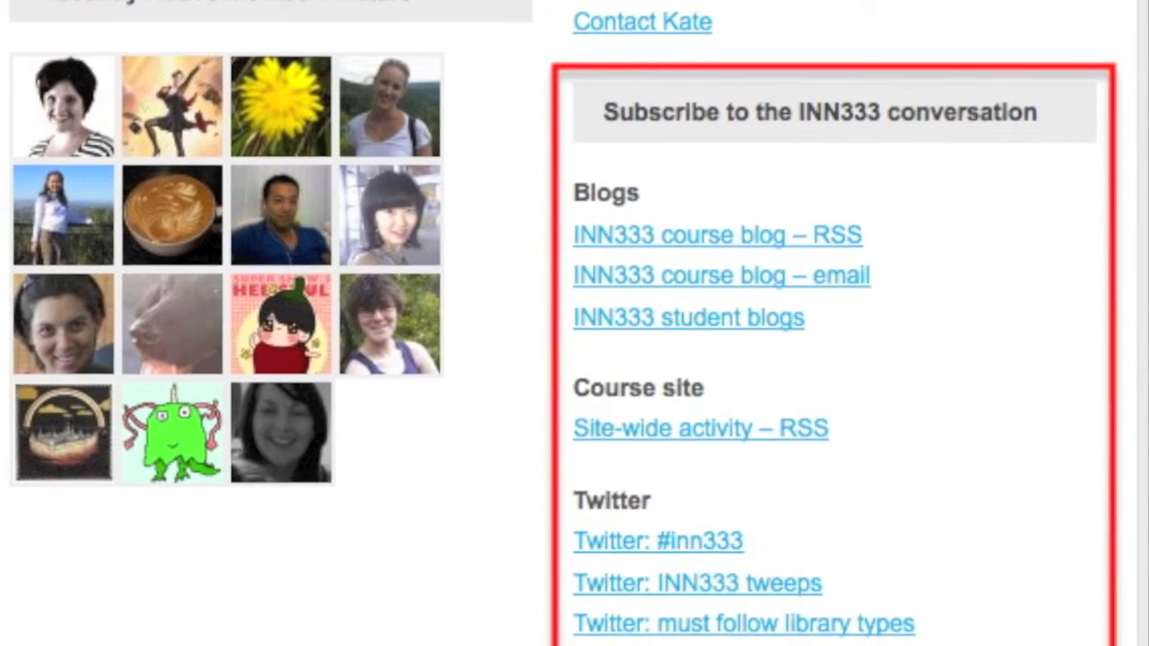
scroll("down", 3)
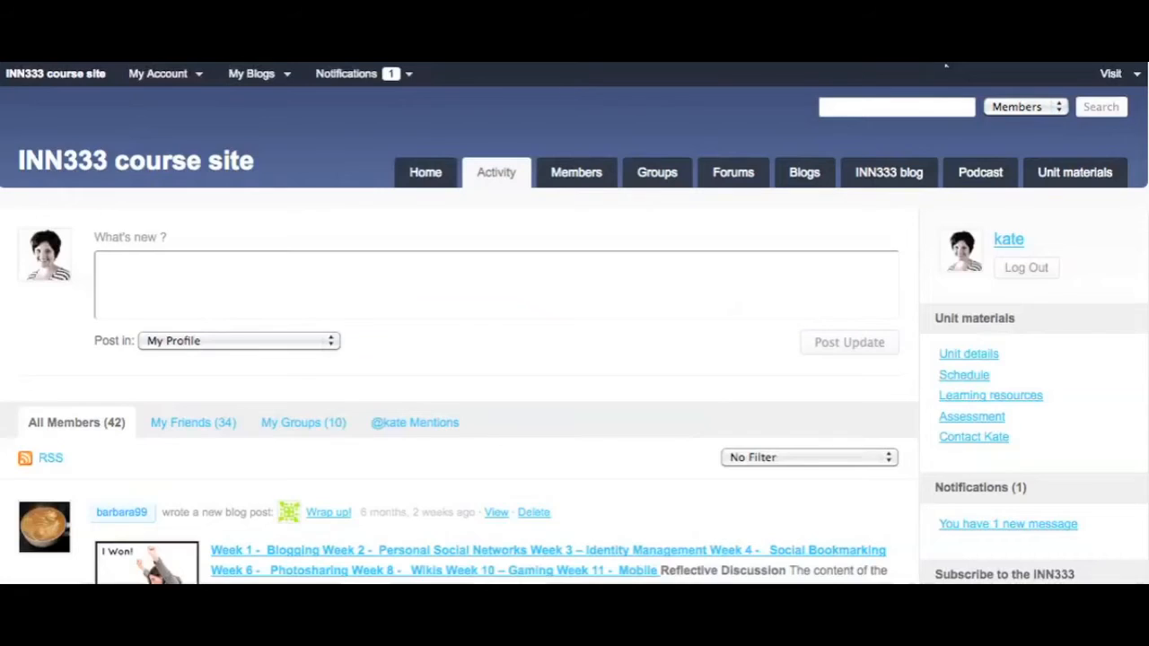
scroll("down", 3)
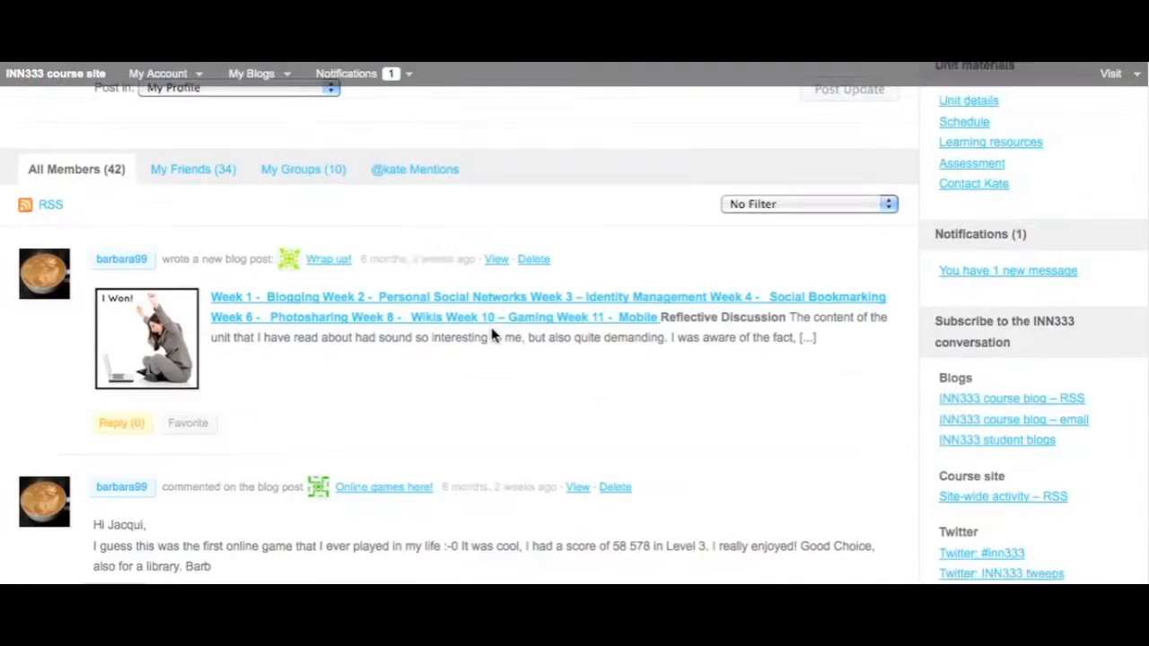
scroll("down", 3)
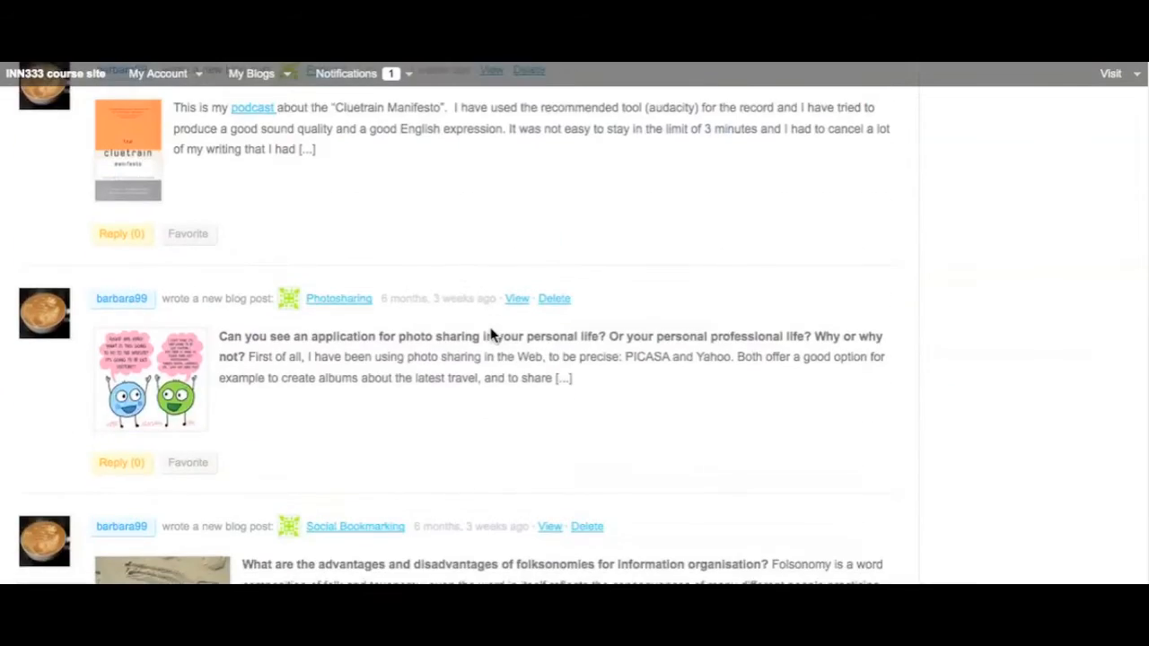
scroll("down", 3)
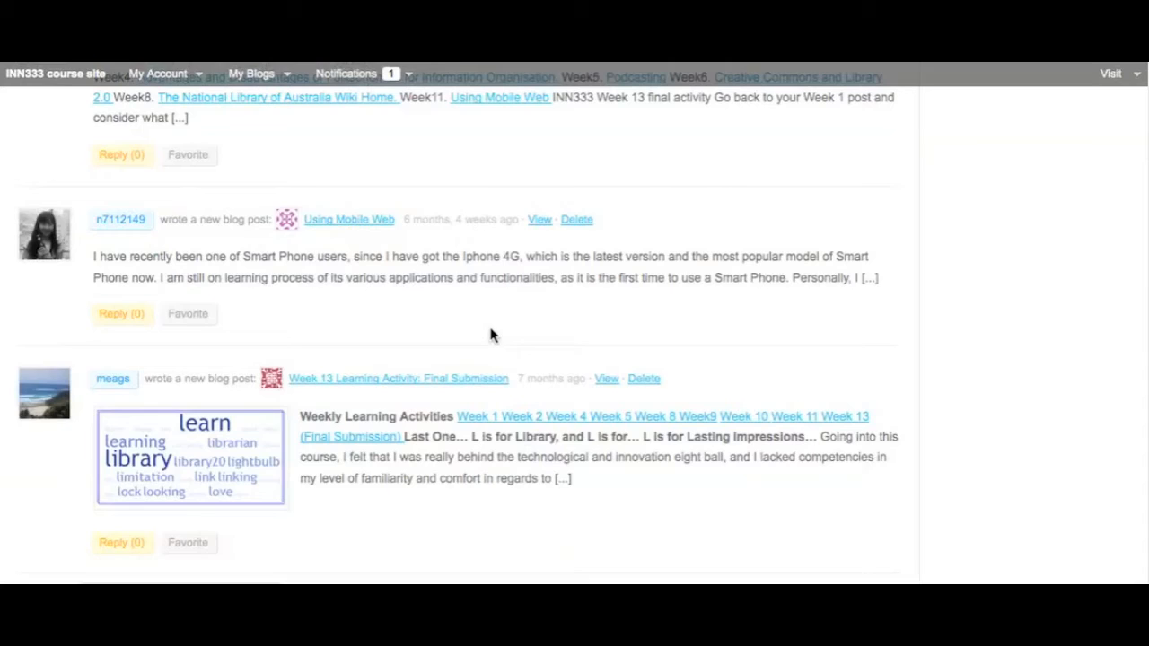
scroll("down", 3)
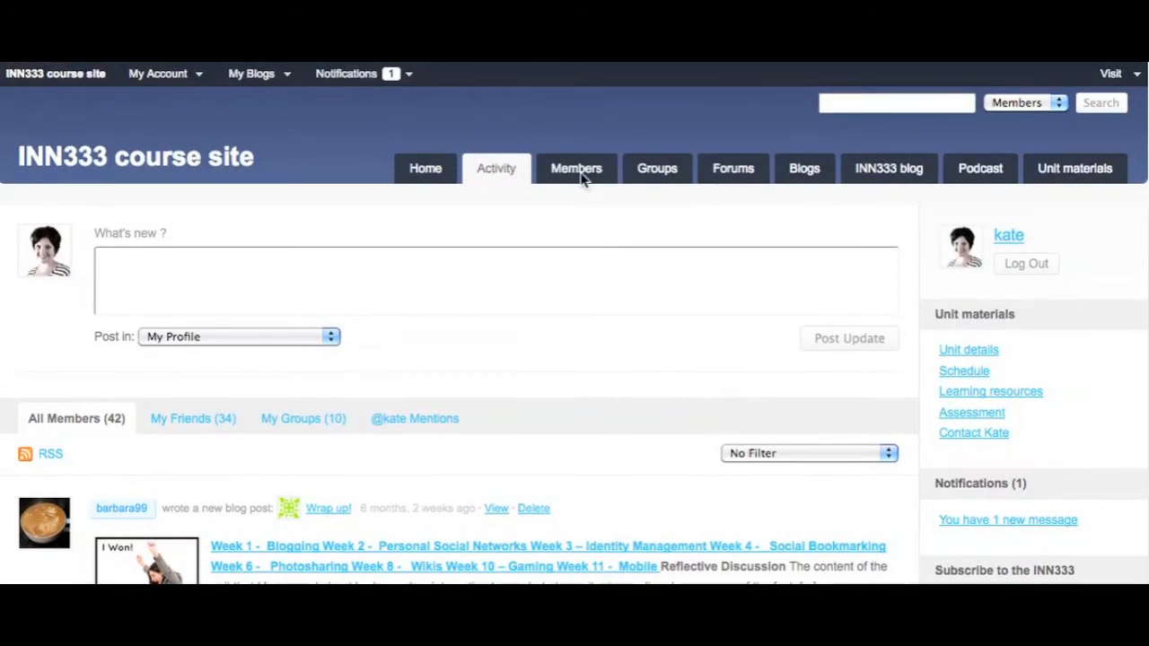
left_click(576, 168)
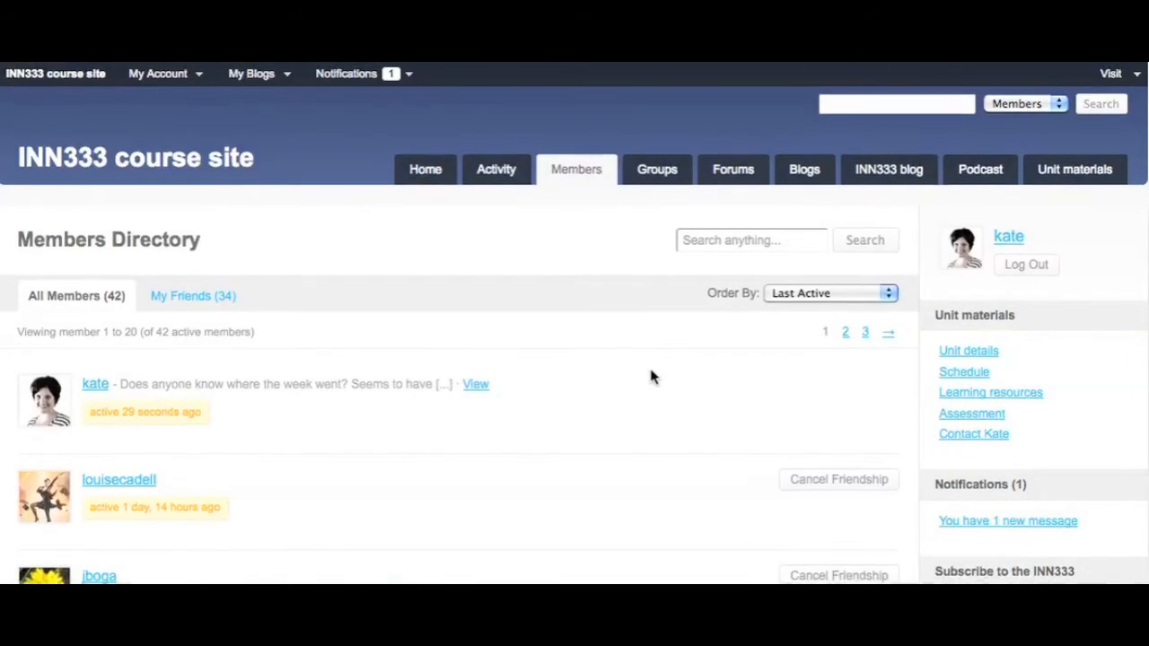
Step: Scroll down the 42-member directory list and back up toward the top
scroll("down", 3)
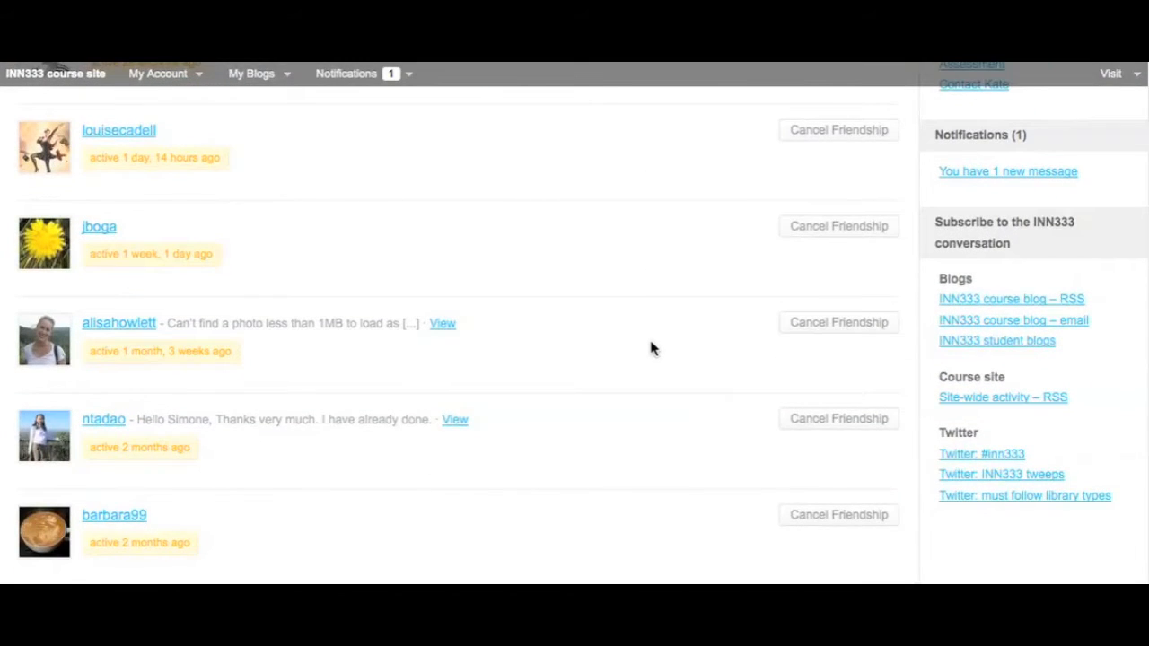
scroll("down", 3)
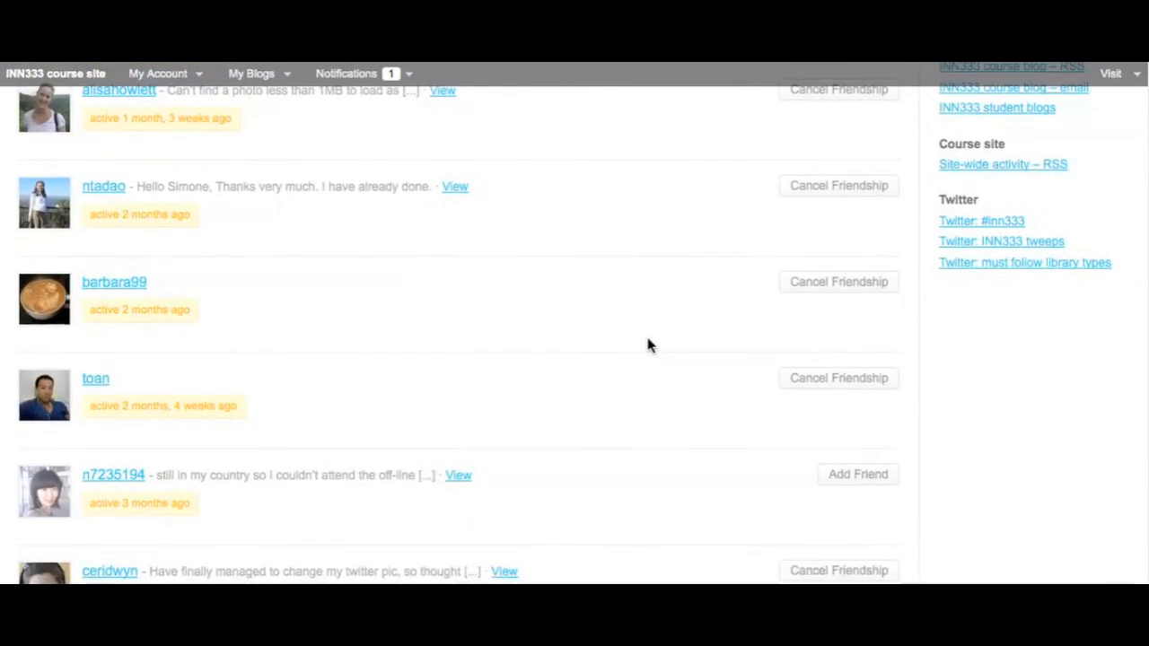
scroll("down", 3)
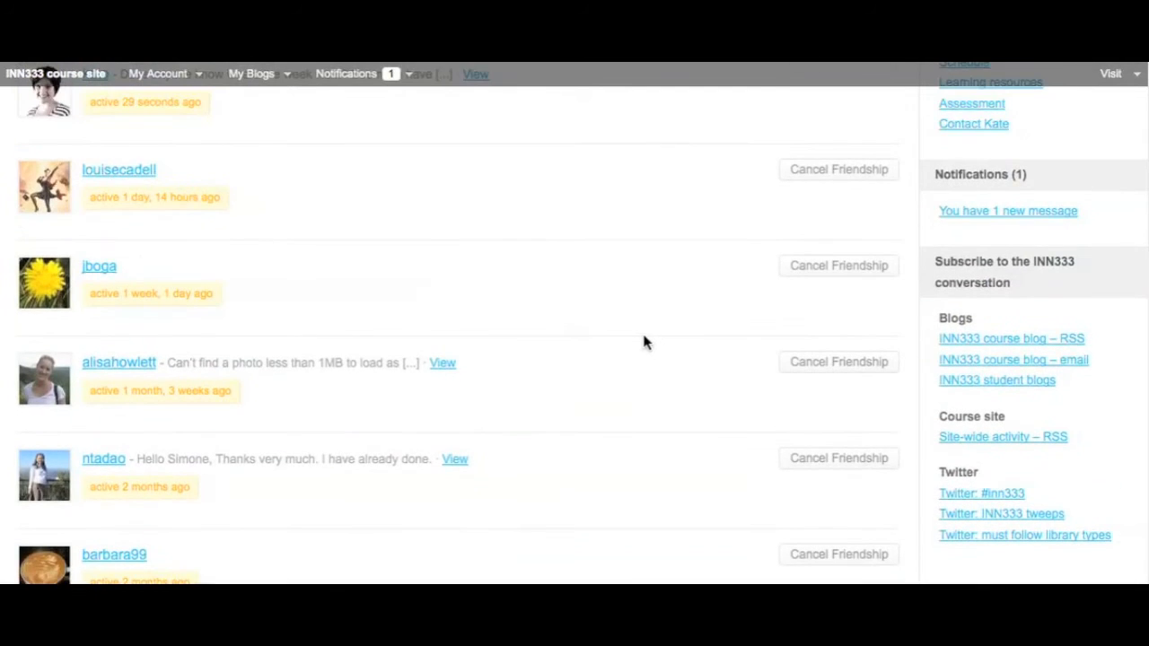
scroll("up", 3)
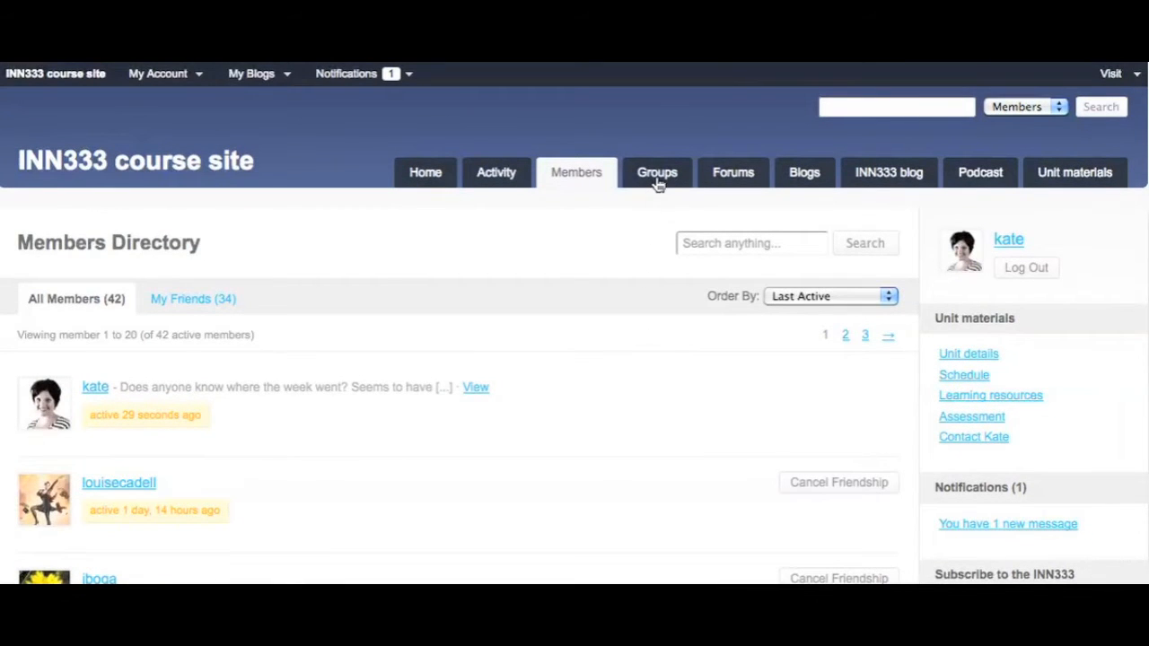
Step: Open the Groups Directory and scroll through its list of 19 groups
left_click(656, 172)
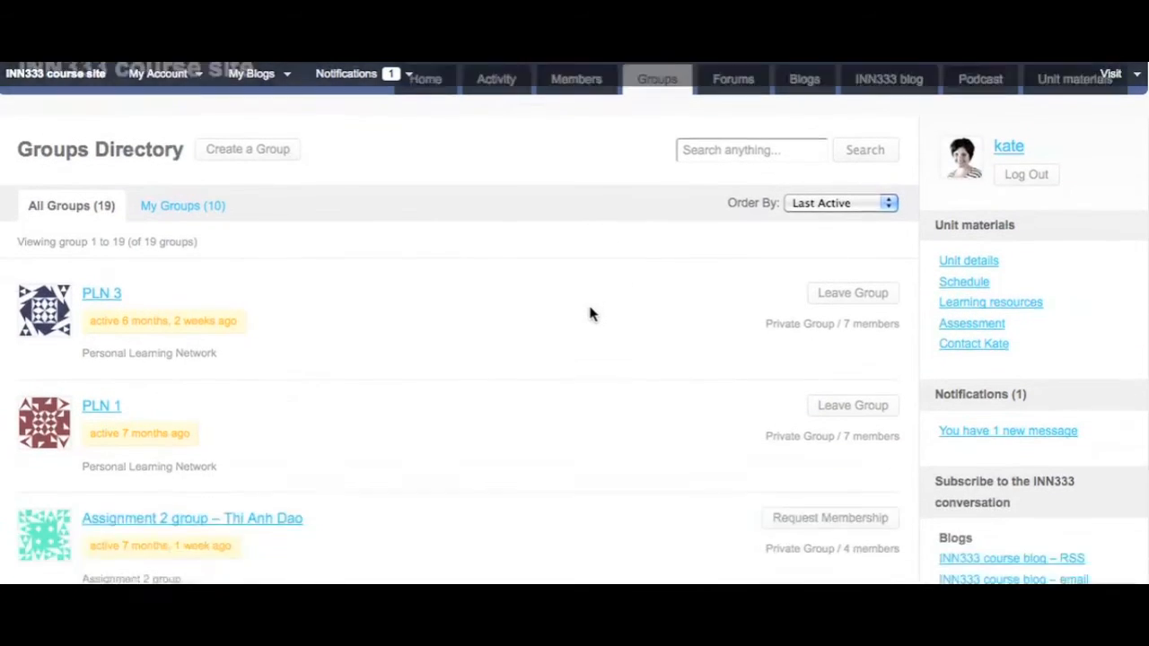
scroll("down", 3)
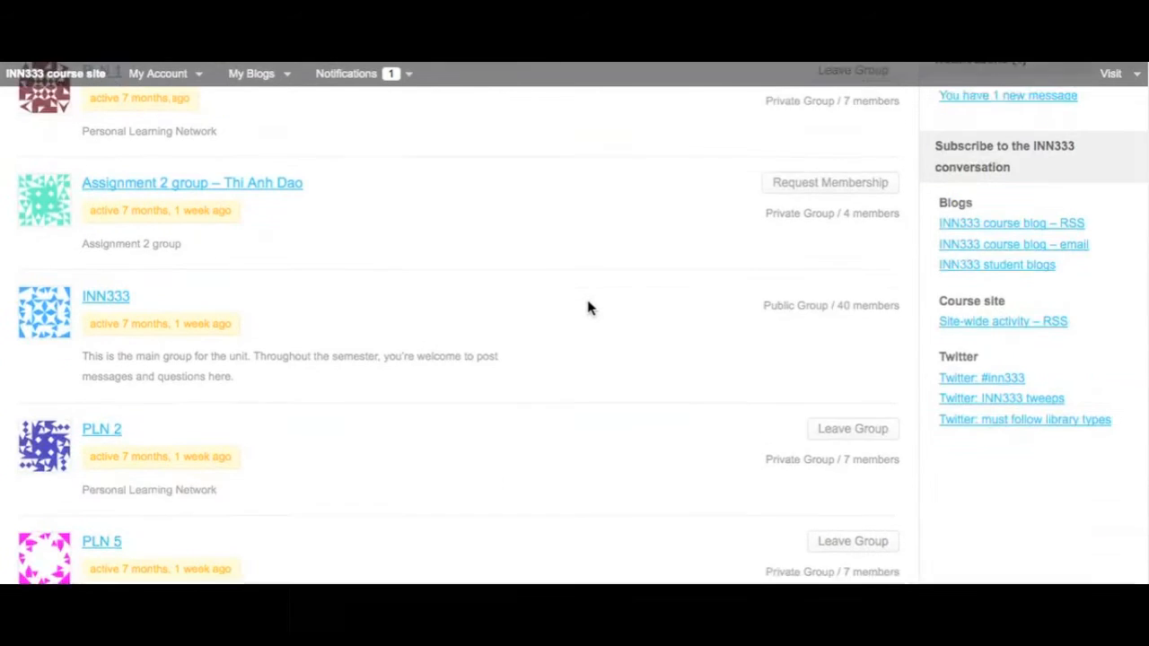
scroll("down", 3)
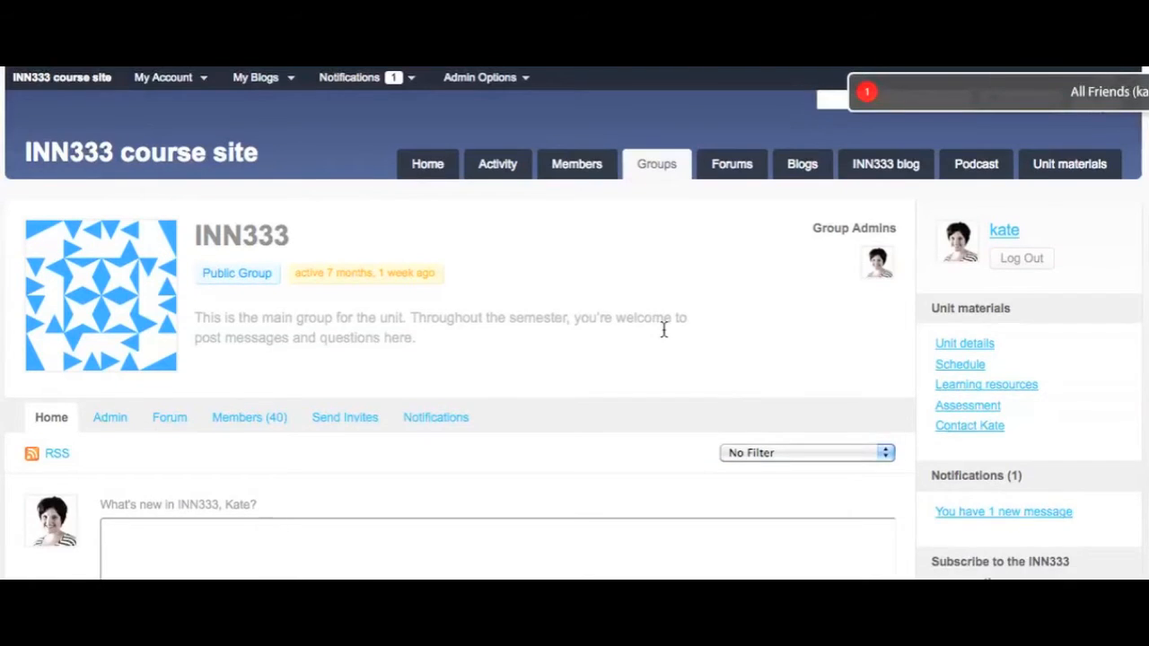
scroll("down", 3)
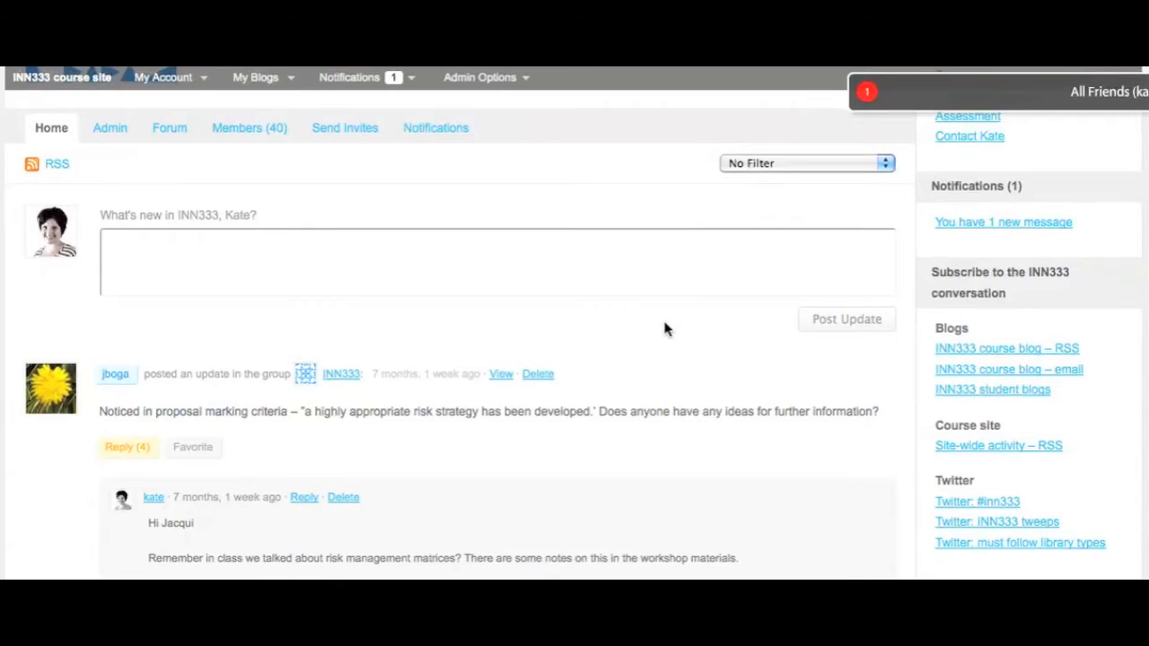
scroll("down", 3)
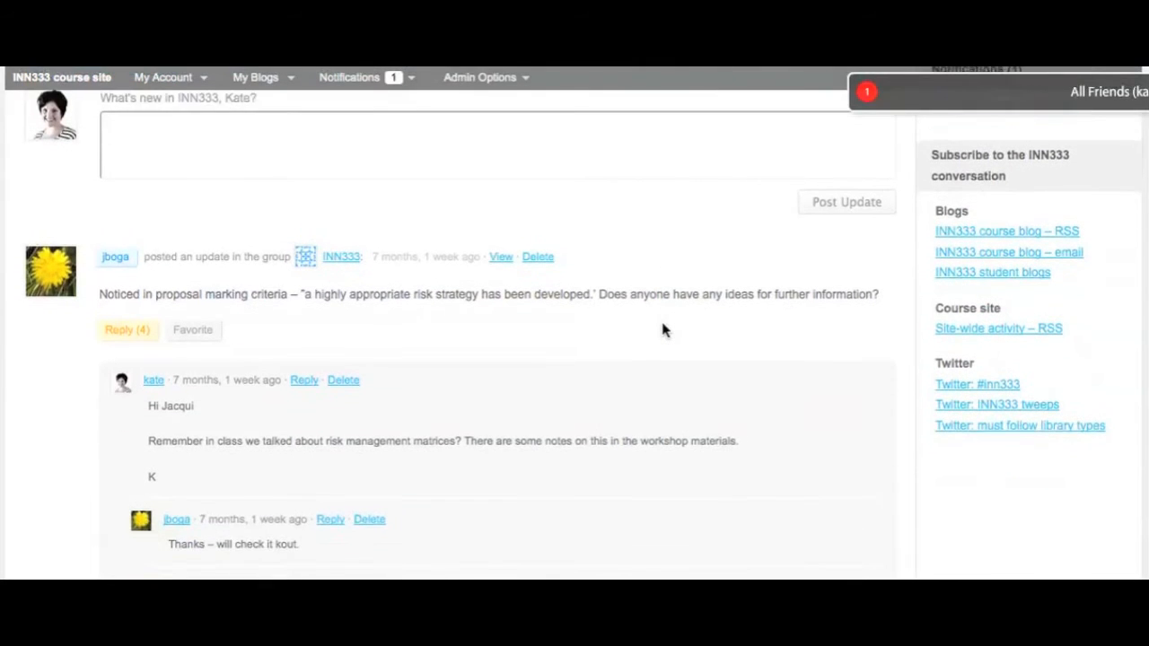
scroll("down", 3)
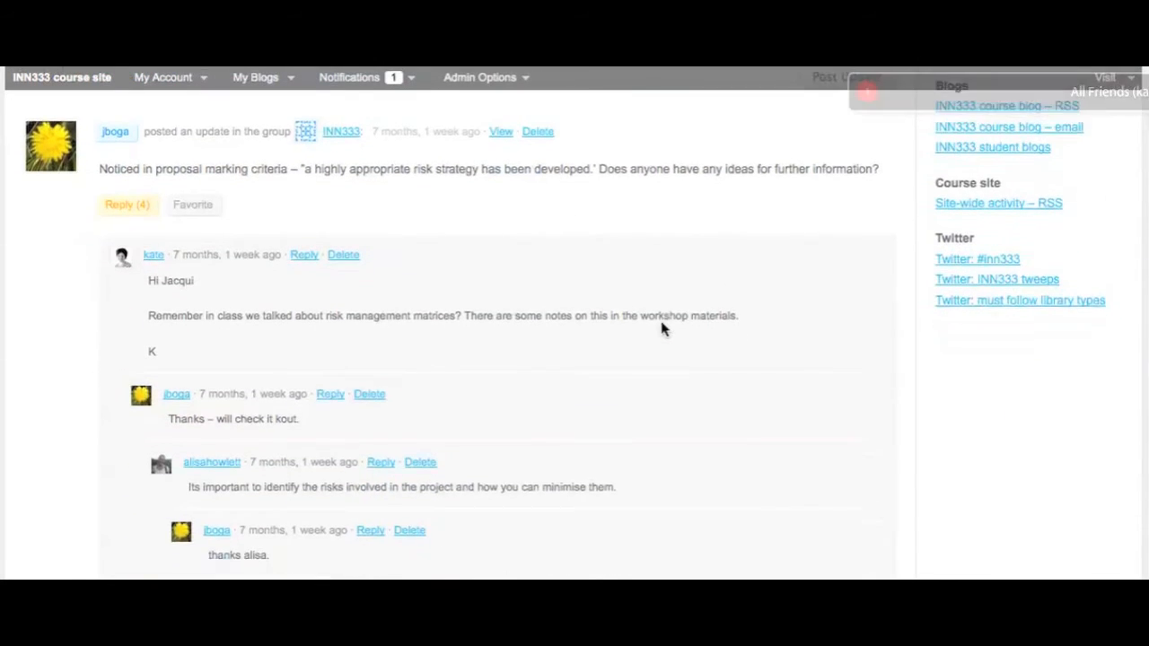
scroll("down", 3)
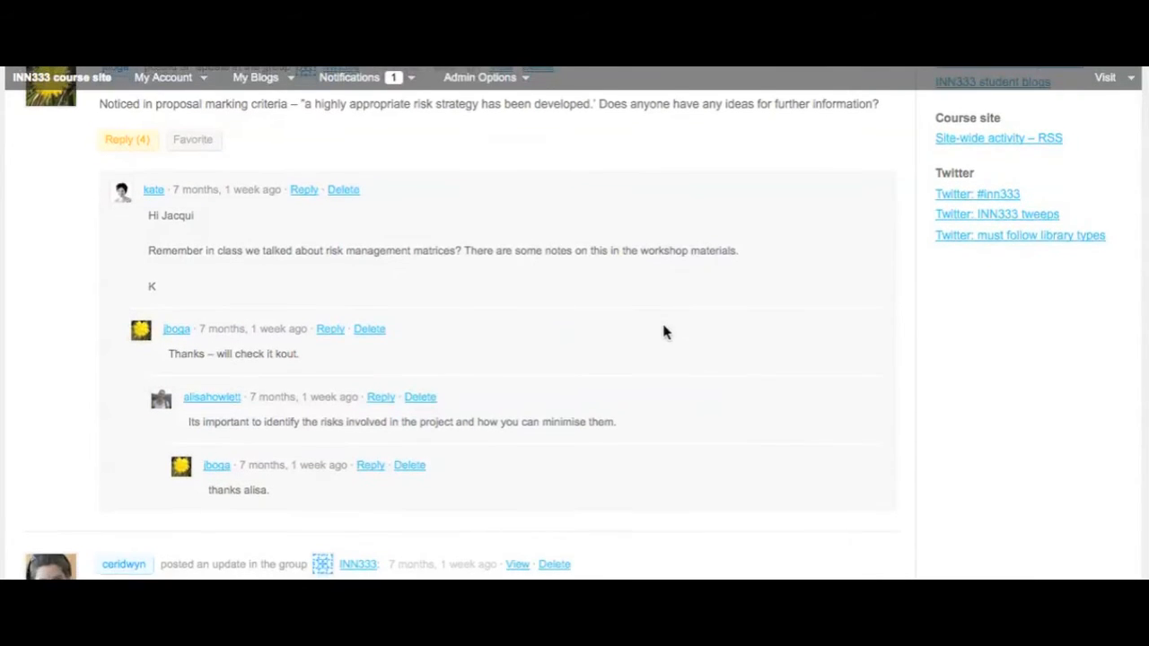
scroll("down", 3)
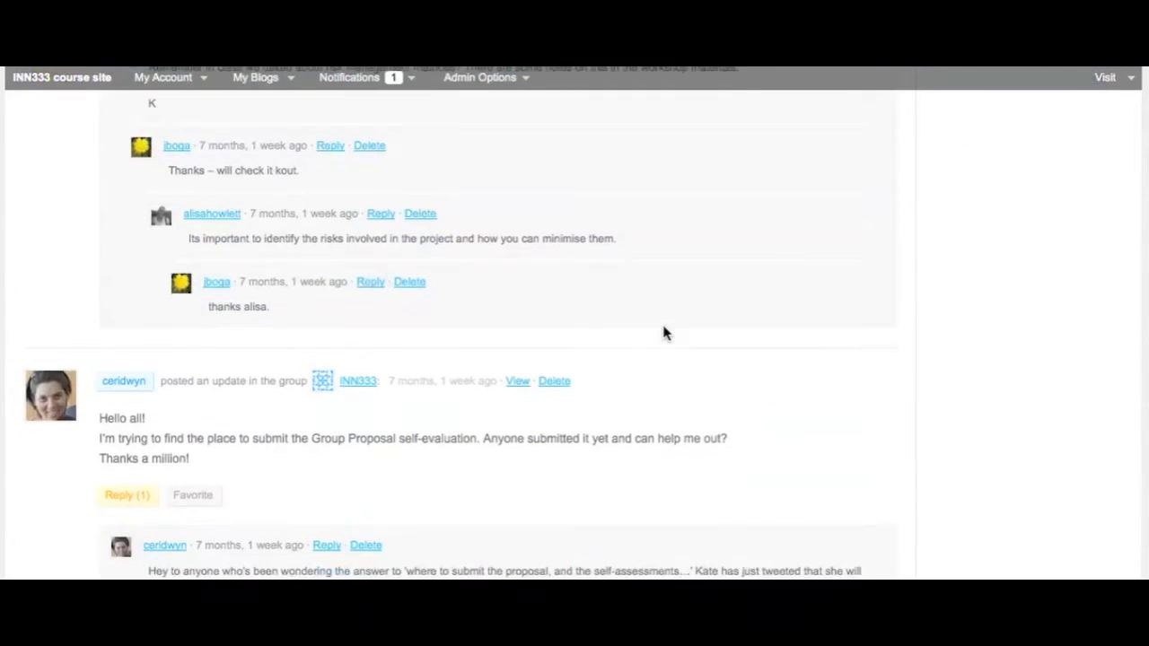
scroll("down", 3)
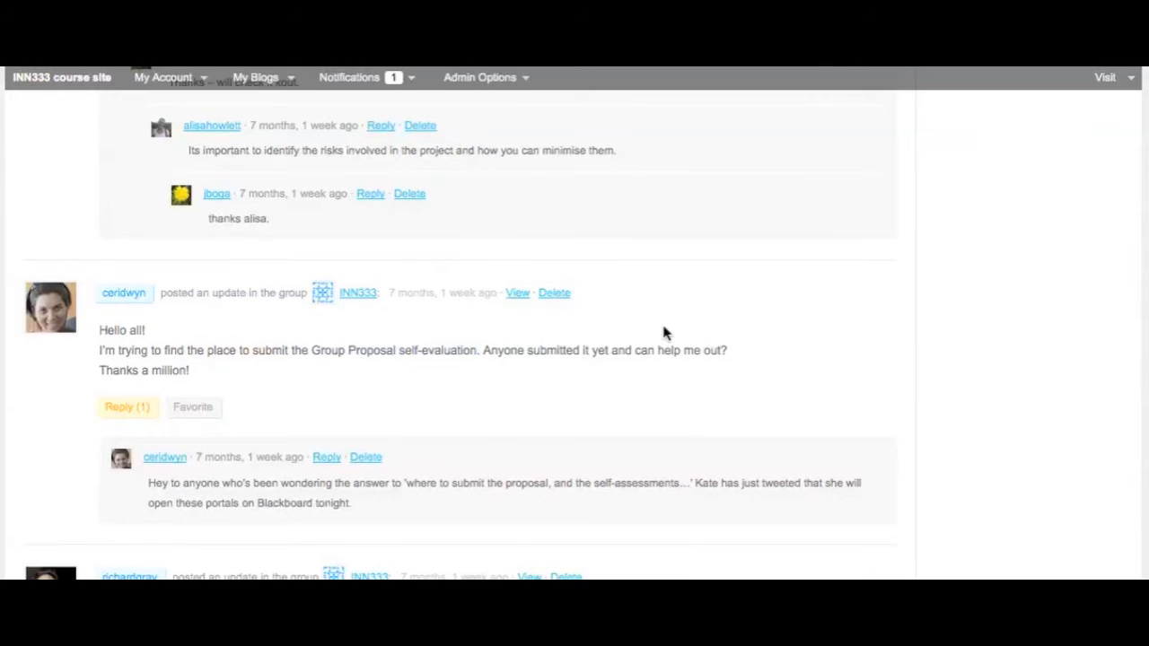
scroll("down", 3)
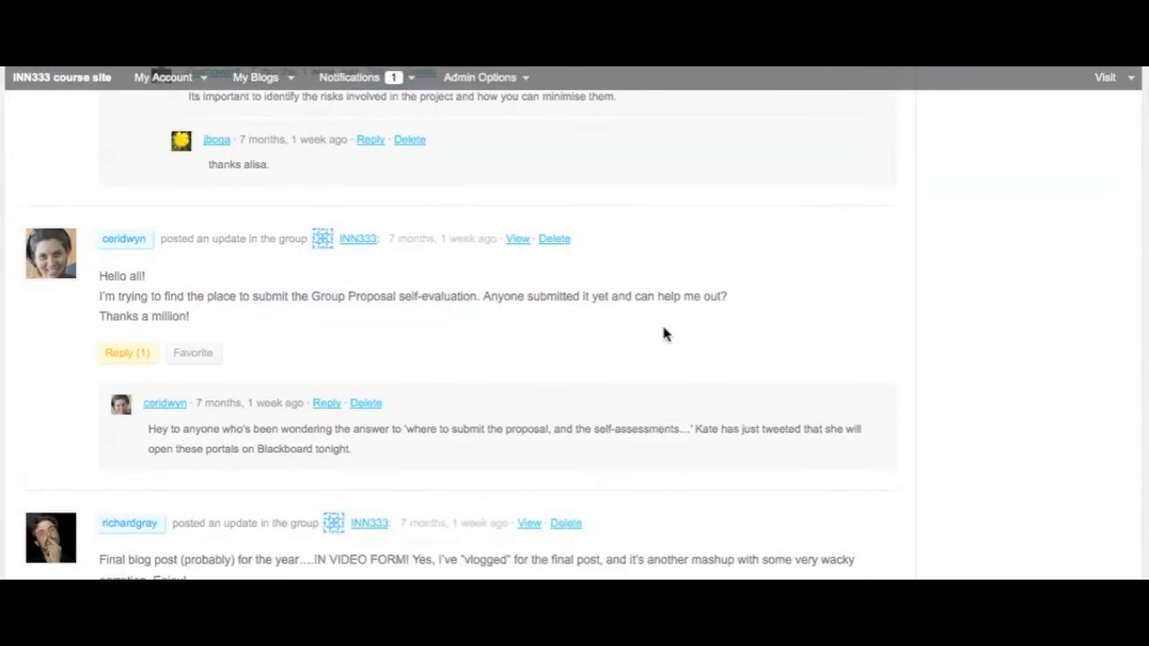
scroll("down", 3)
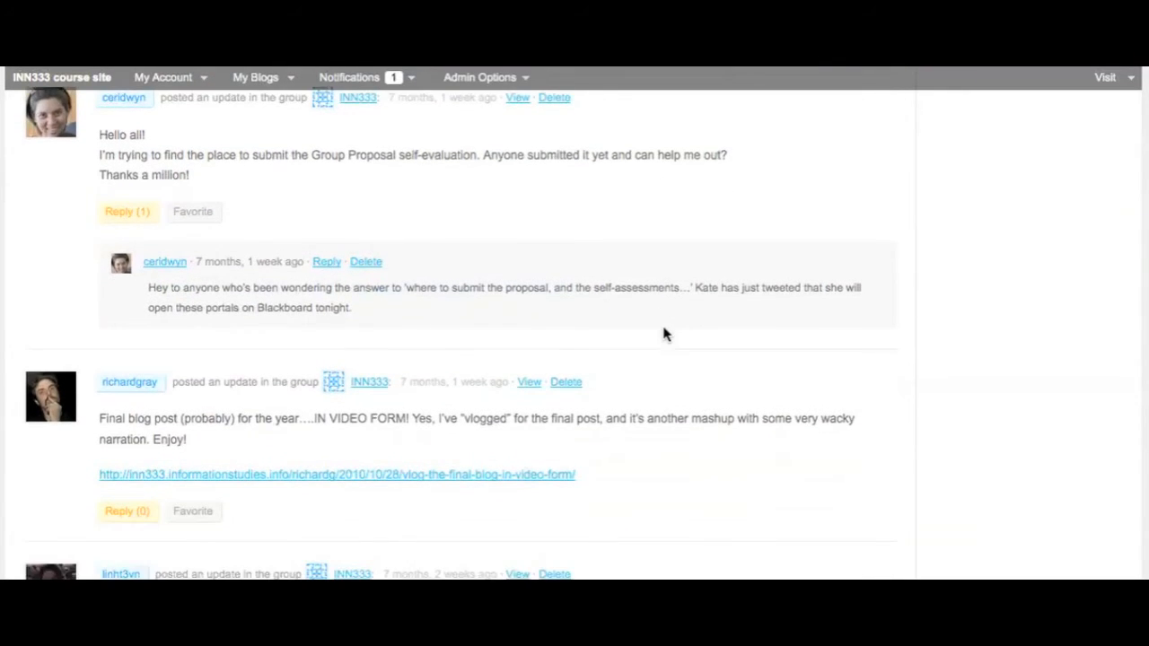
scroll("down", 3)
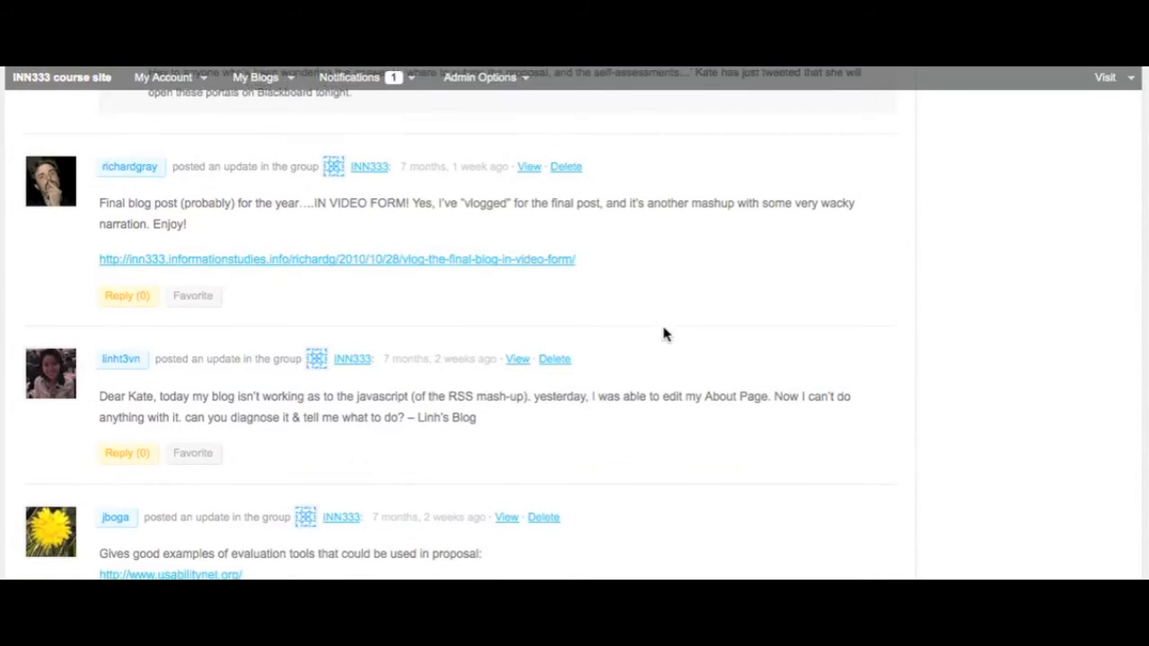
scroll("down", 3)
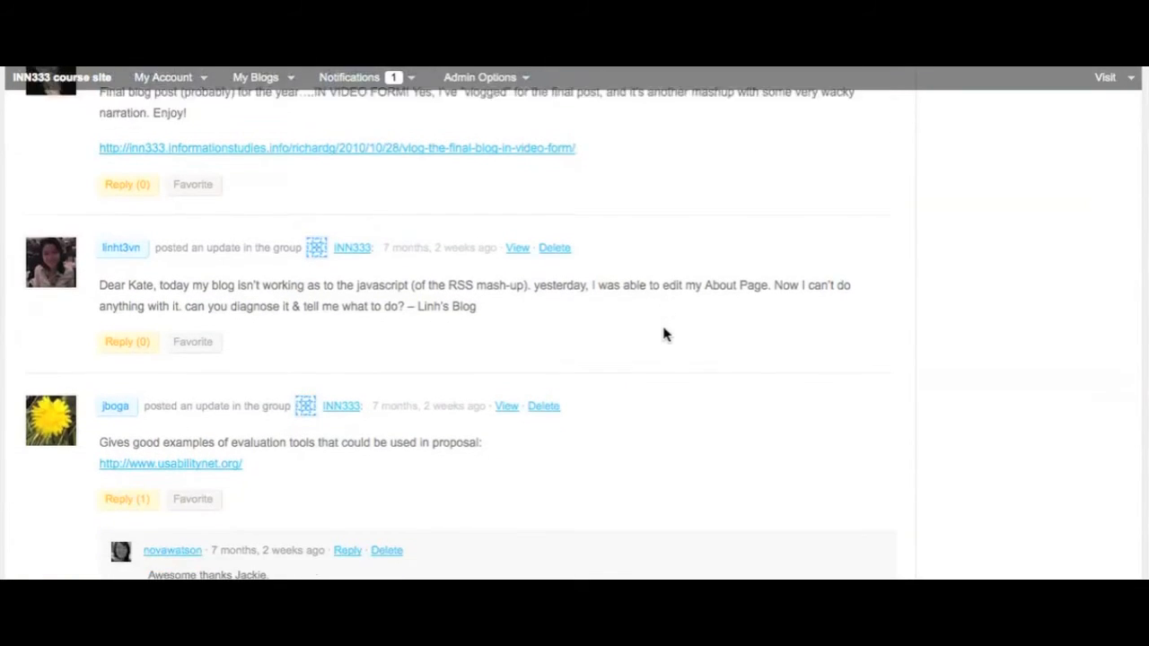
scroll("down", 3)
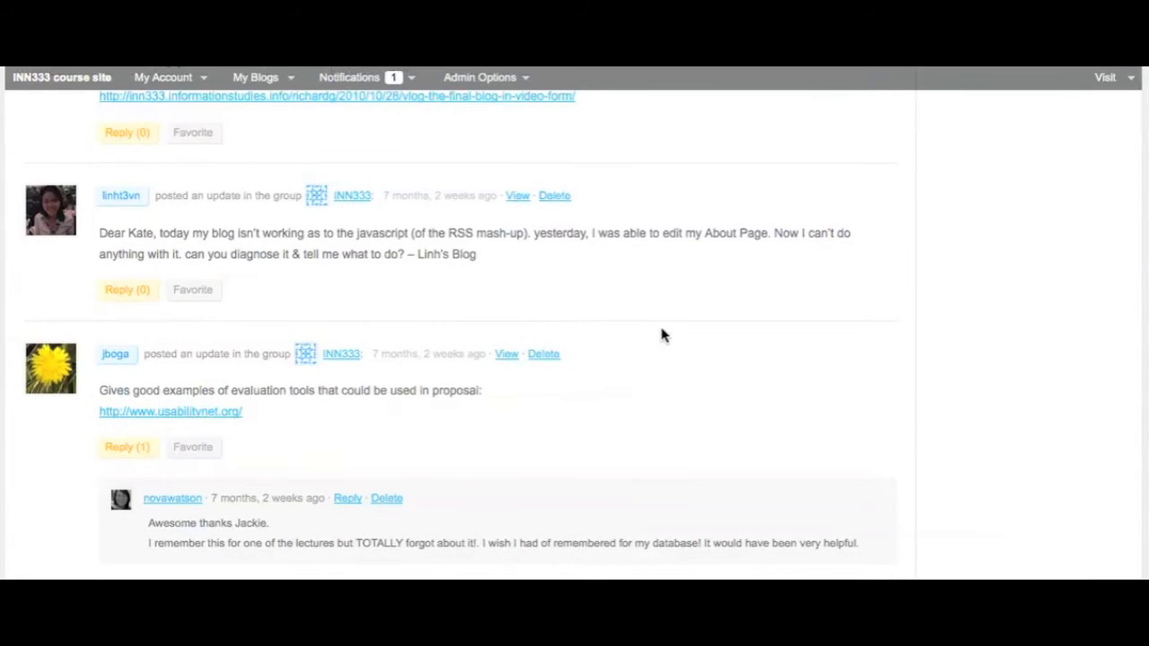
scroll("down", 3)
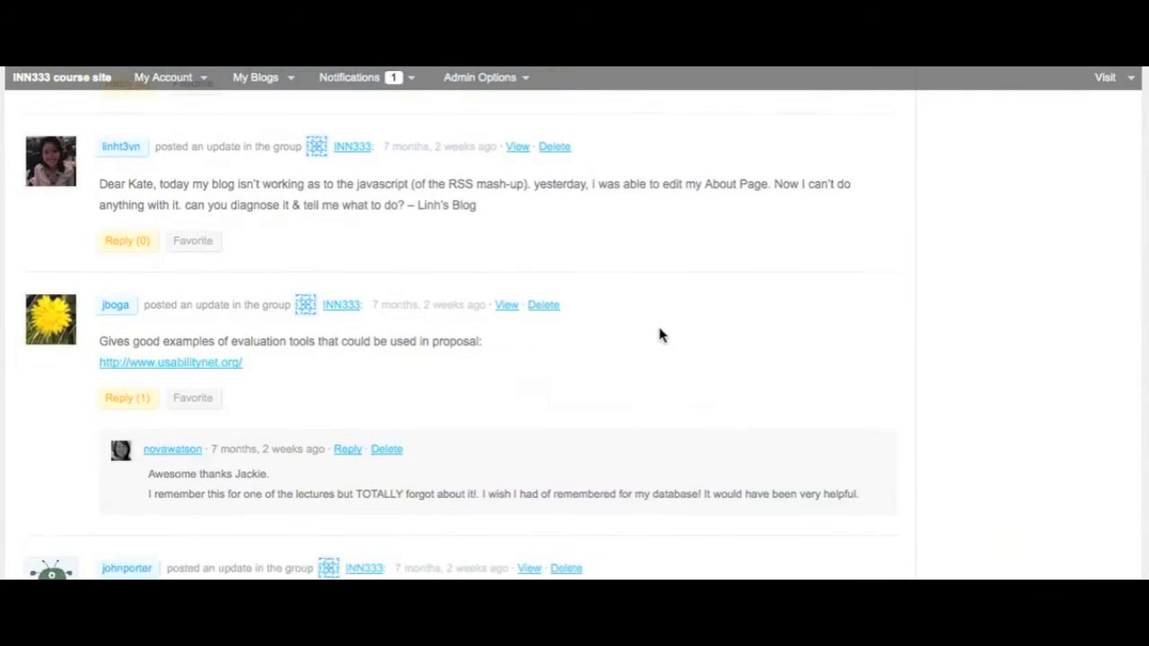
scroll("down", 3)
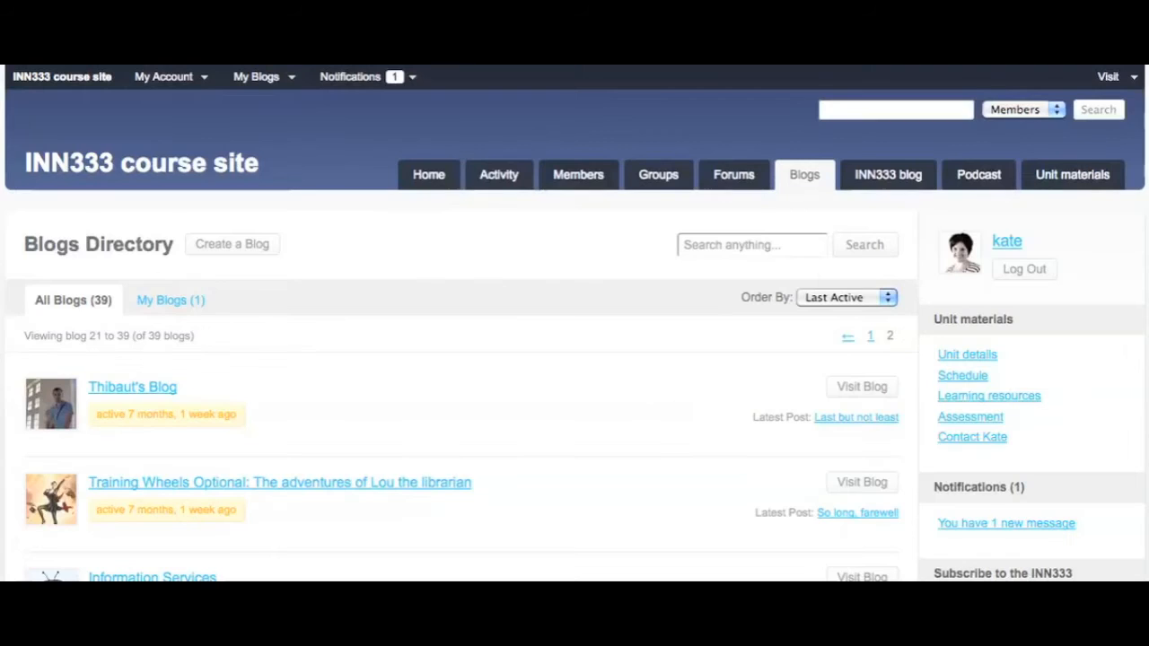
Step: Scroll page 2 of the Blogs Directory and open Richard's Semi-Official Blog
scroll("down", 3)
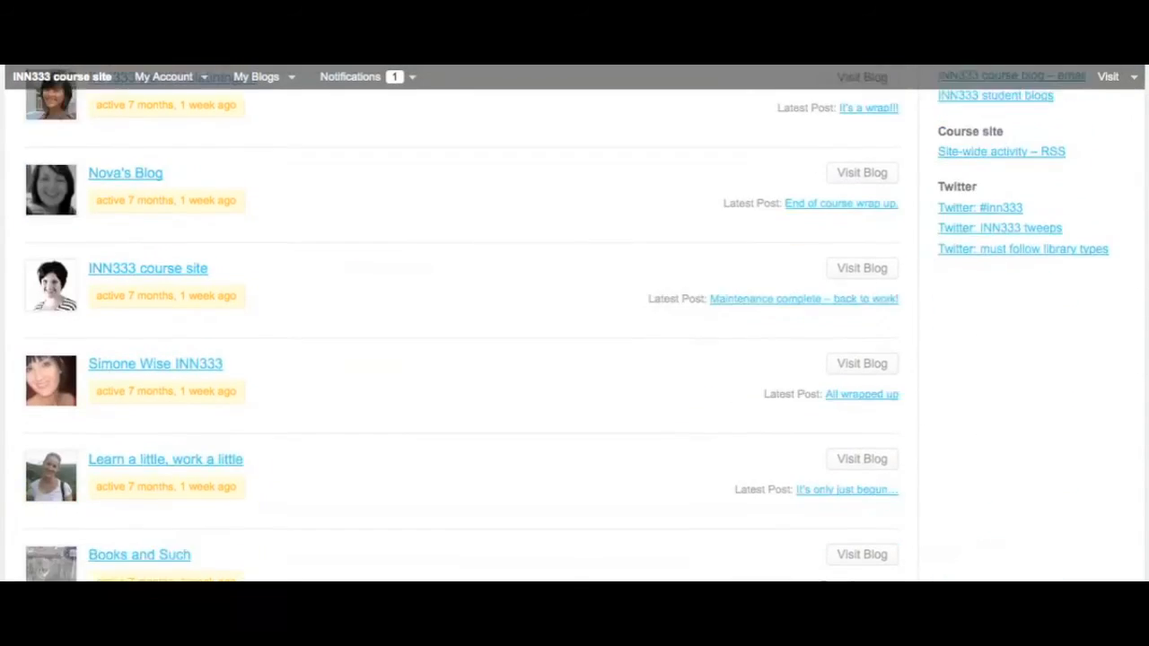
scroll("down", 3)
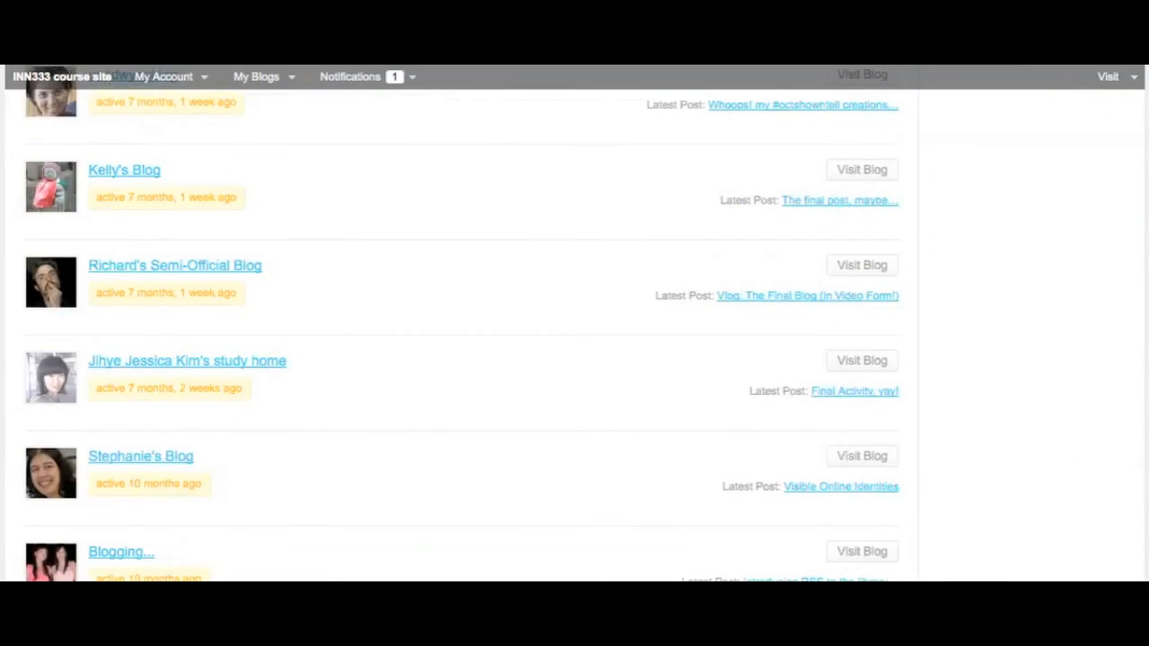
mouse_move(146, 273)
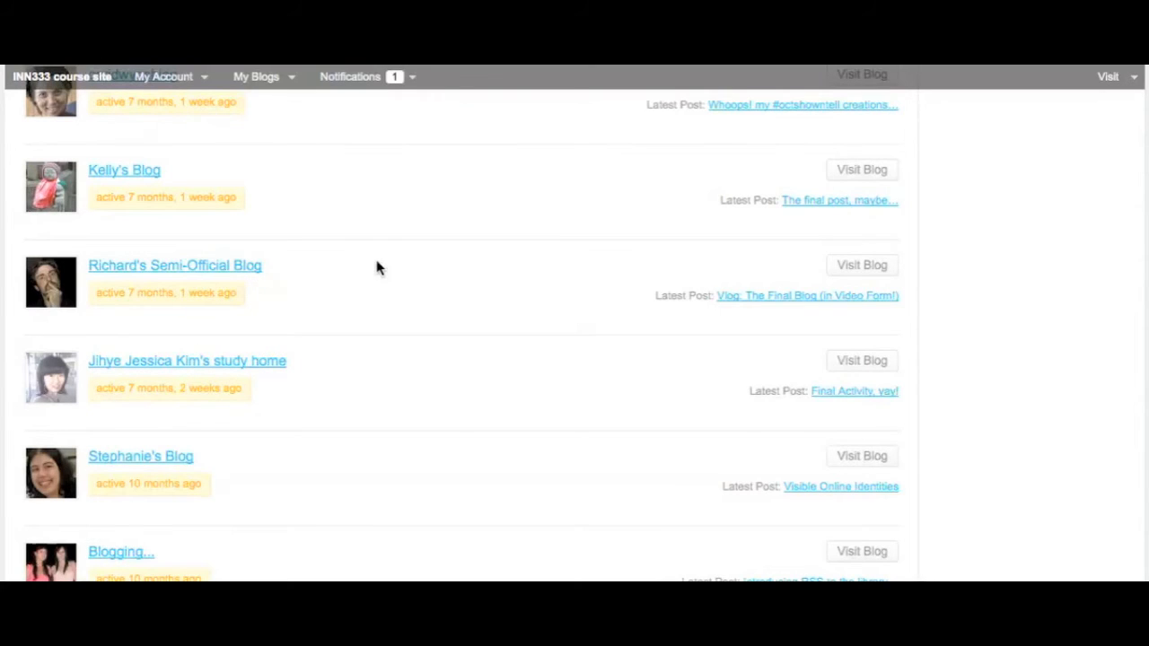
left_click(174, 265)
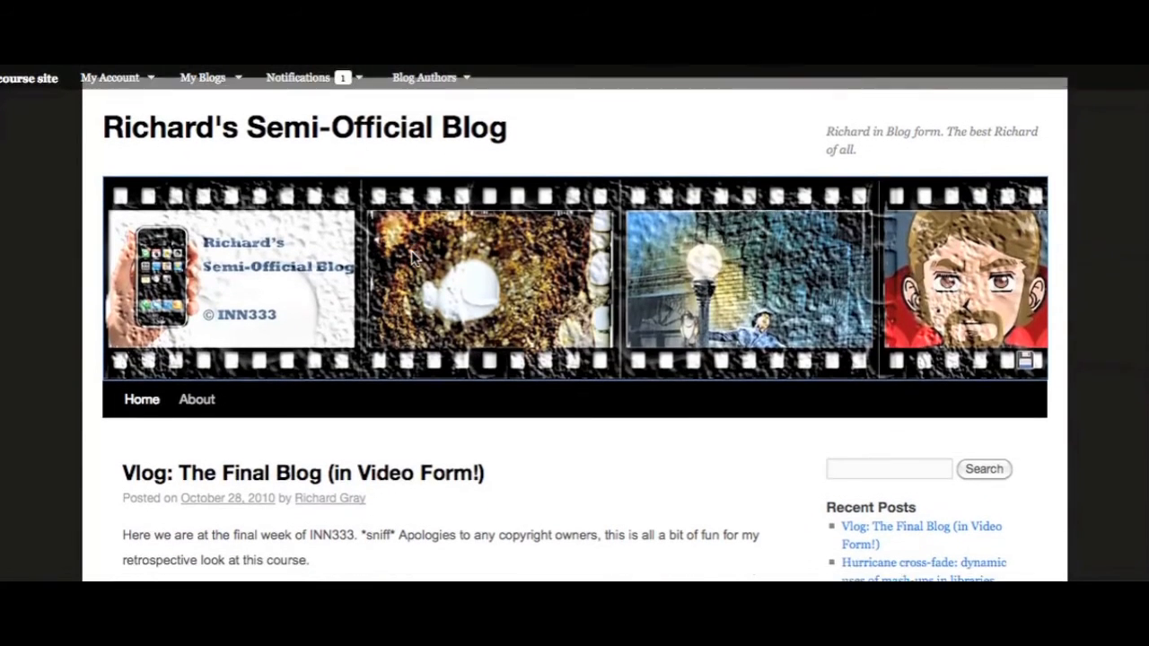
Step: Scroll to the 'Vlog: The Final Blog' embedded video and start playing it
scroll("down", 3)
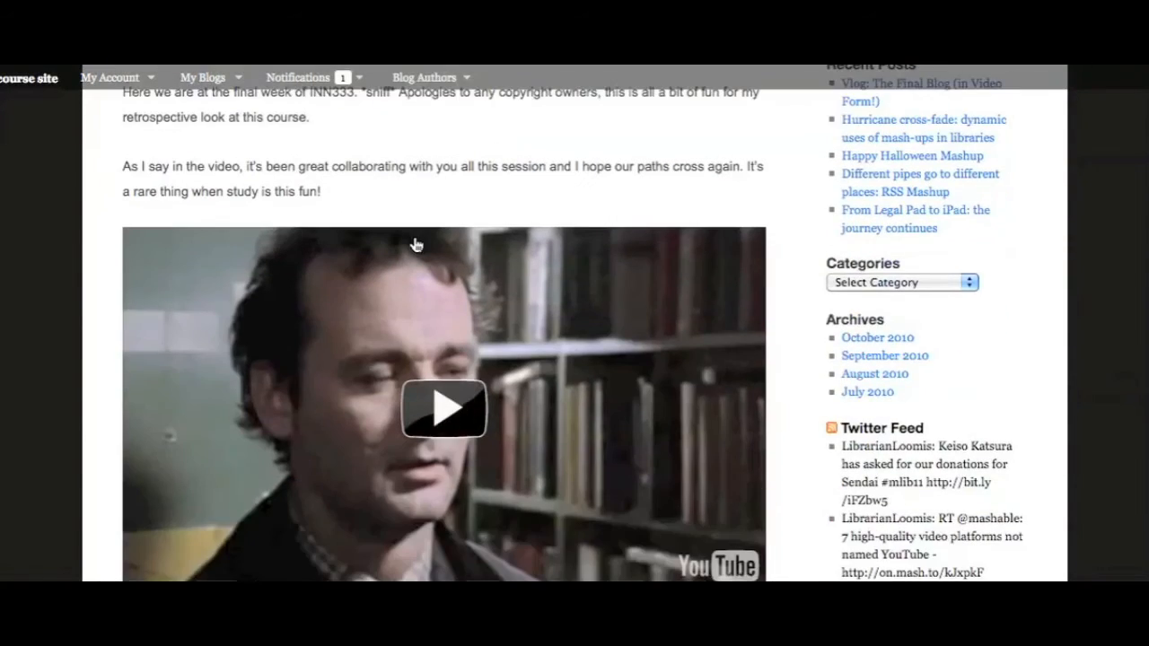
scroll("down", 3)
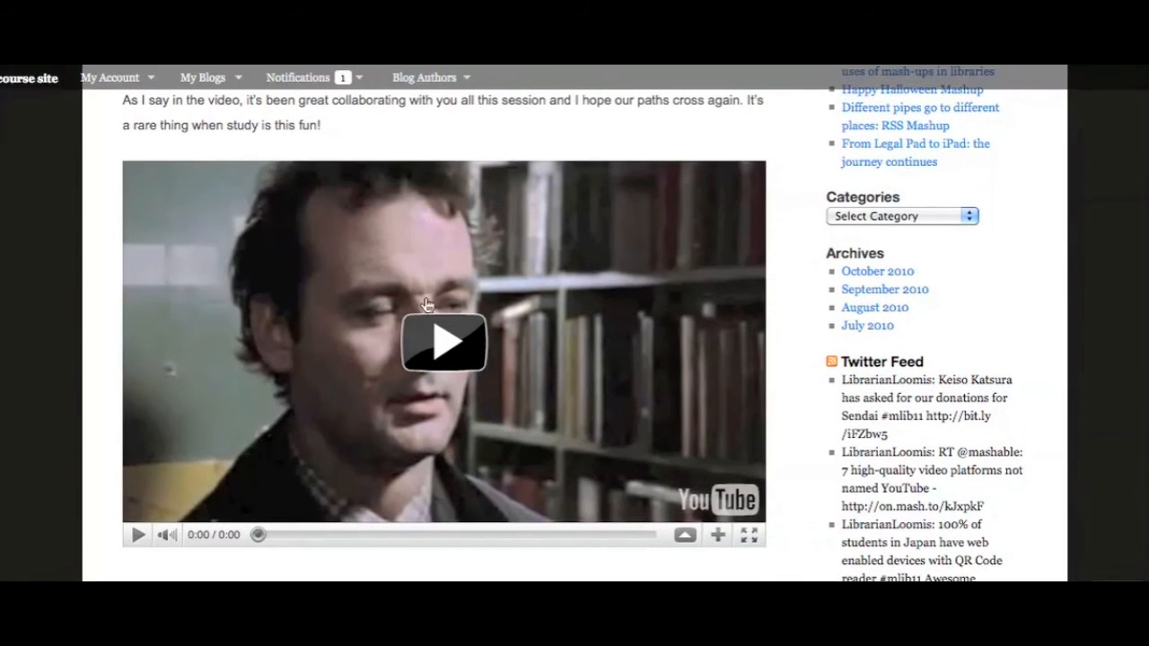
left_click(443, 342)
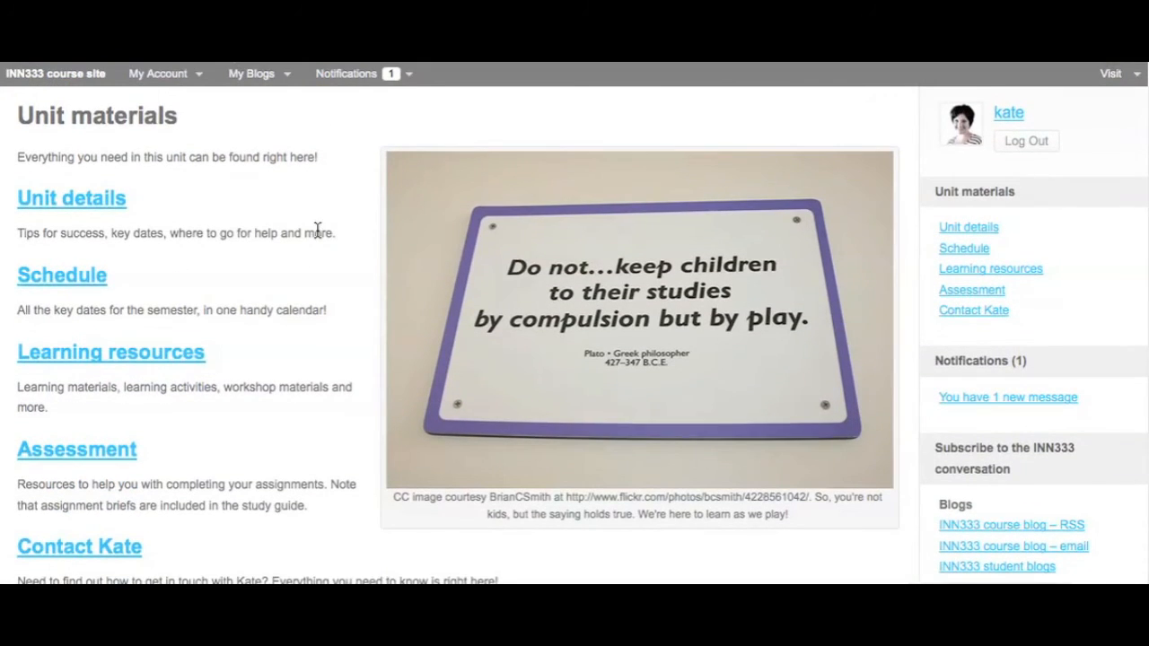
Step: Open the Unit details page and scroll through its study guide and key dates
scroll("down", 3)
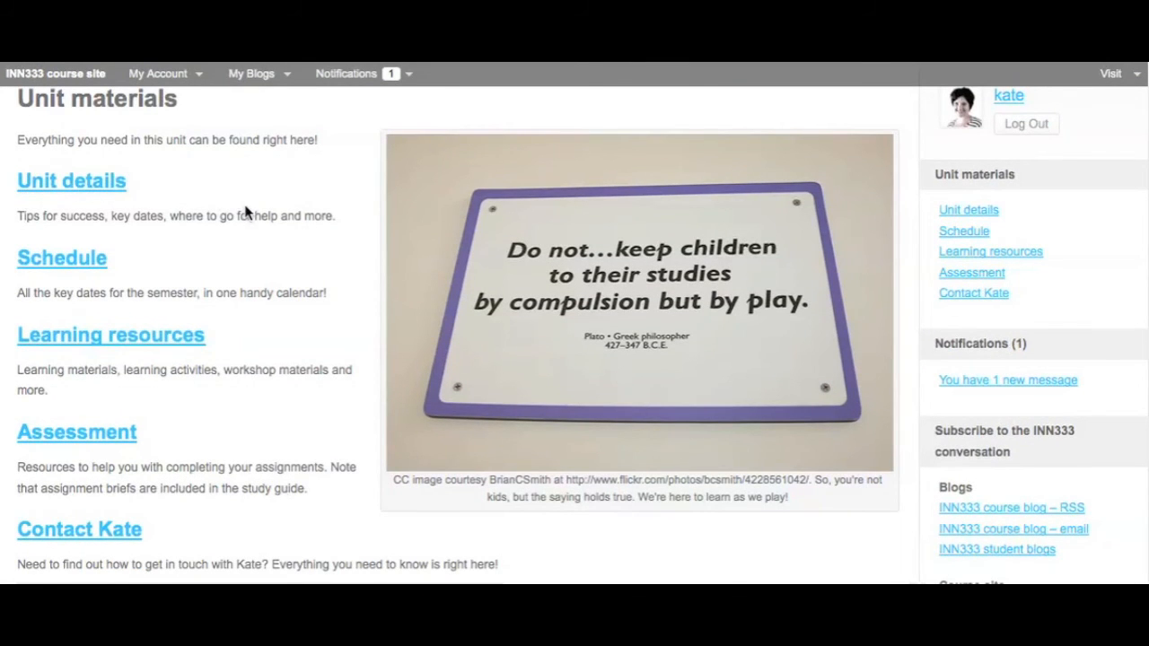
left_click(71, 180)
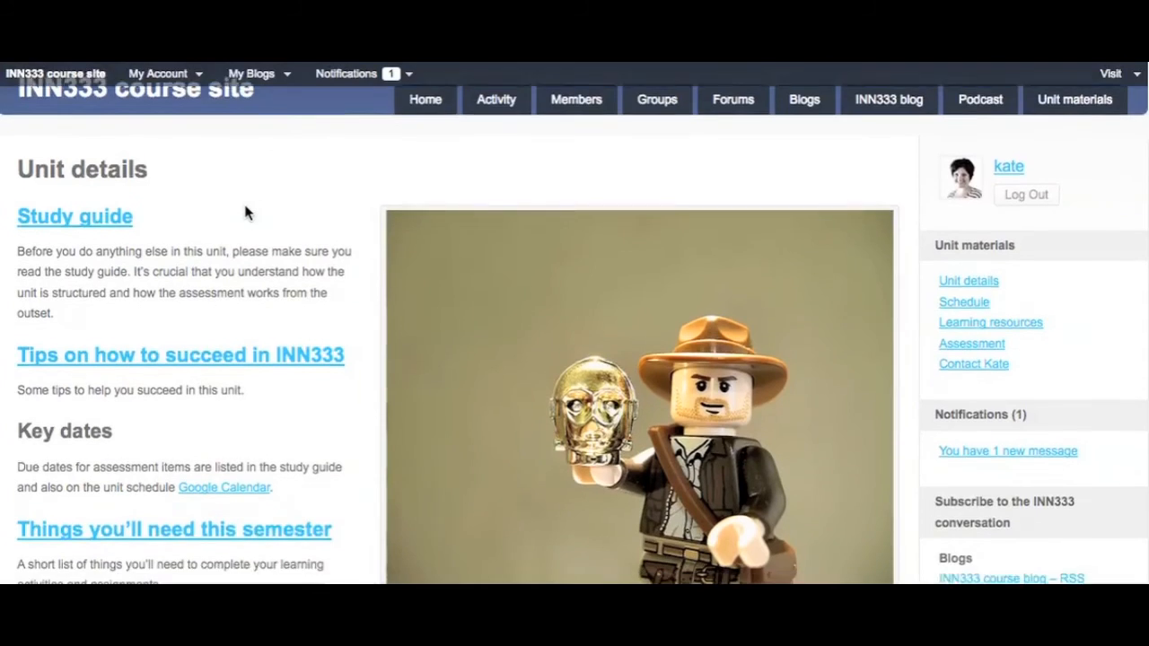
scroll("down", 3)
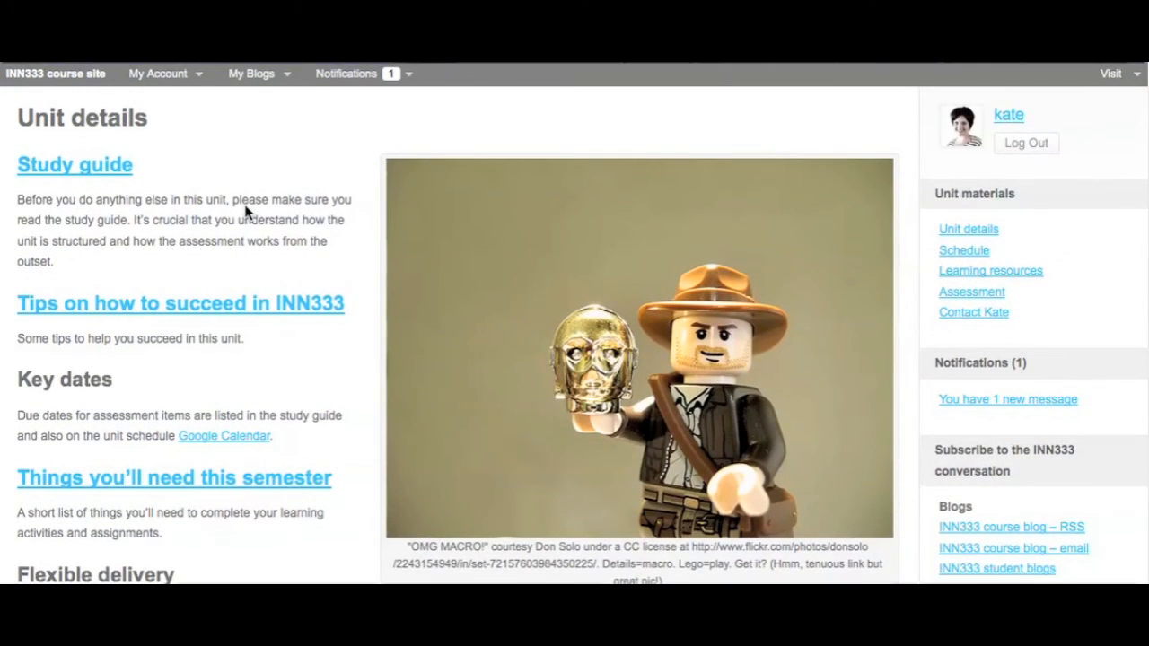
scroll("down", 3)
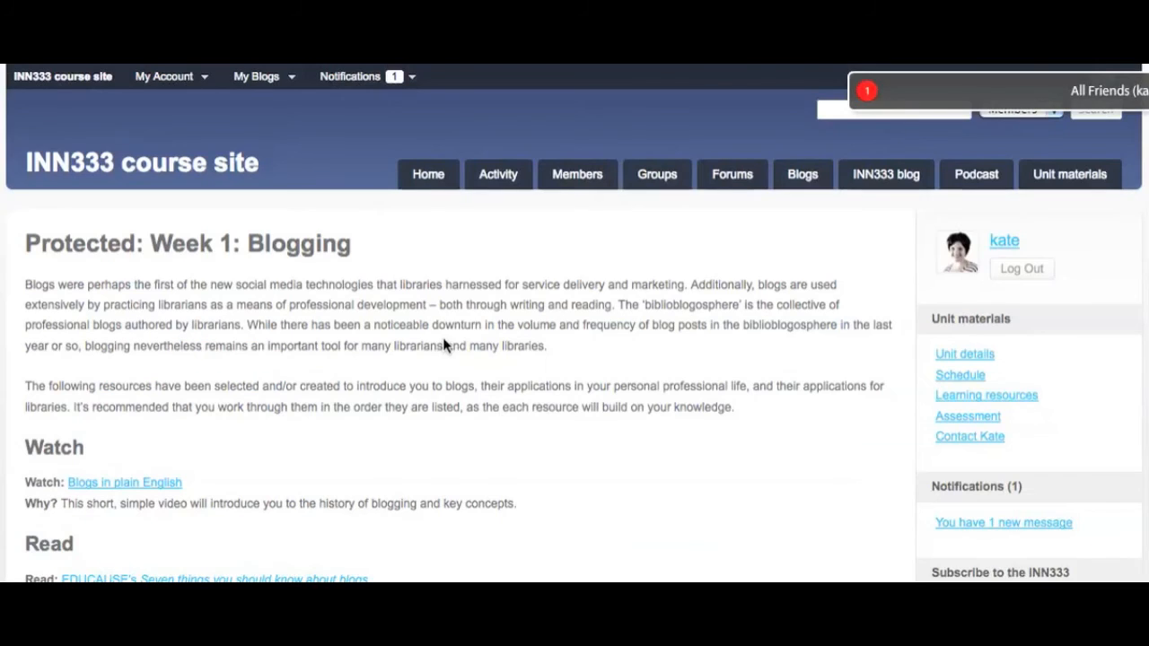
Step: Scroll Week 1: Blogging down to the read resources and Gold Coast Libraries interview
scroll("down", 3)
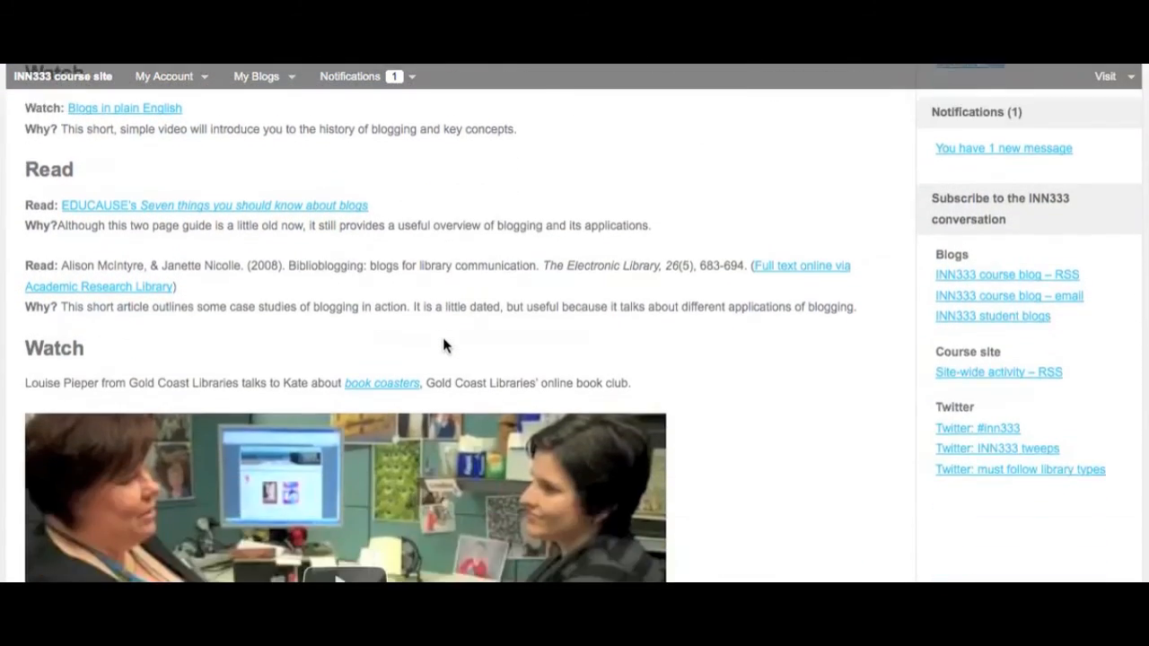
scroll("down", 3)
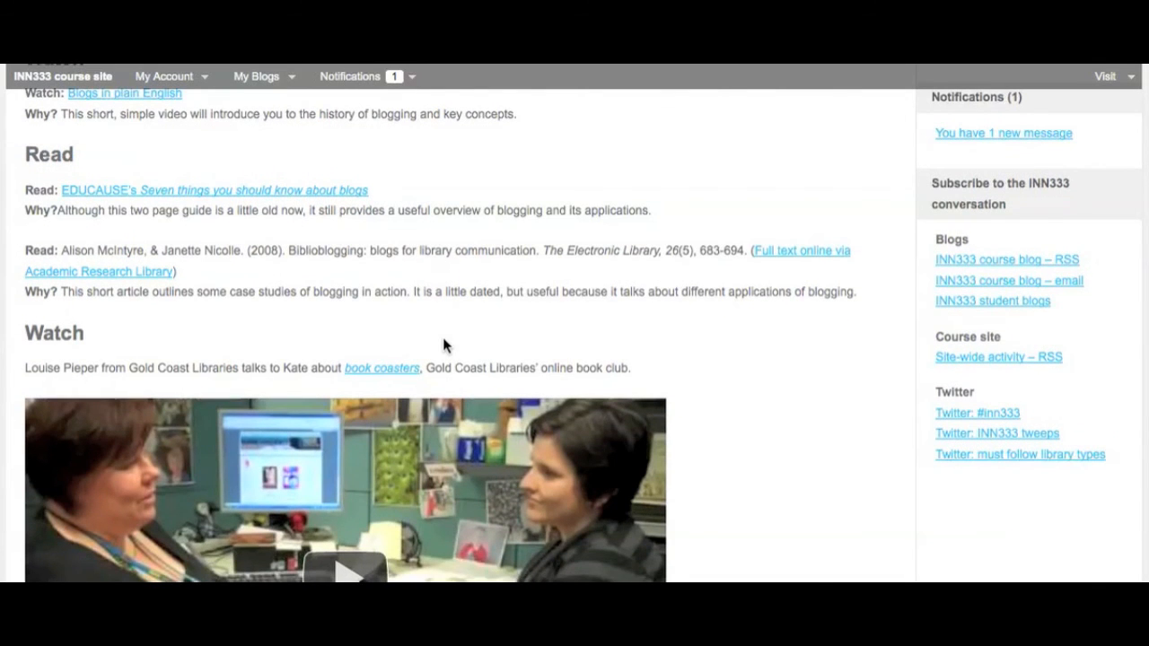